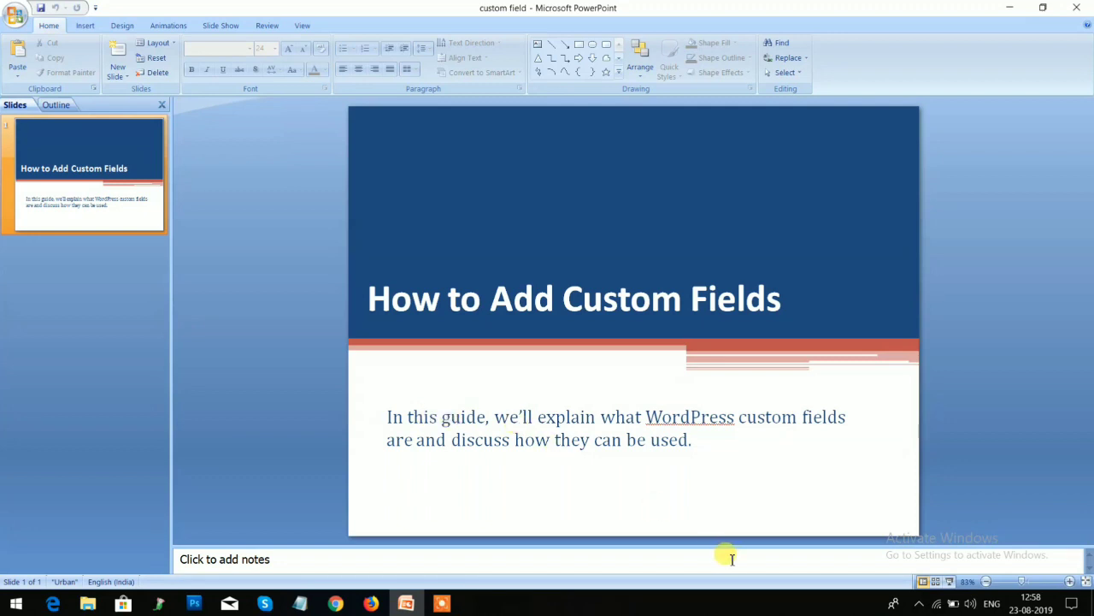
{"action": "mouse_move", "coordinate": [727, 556]}
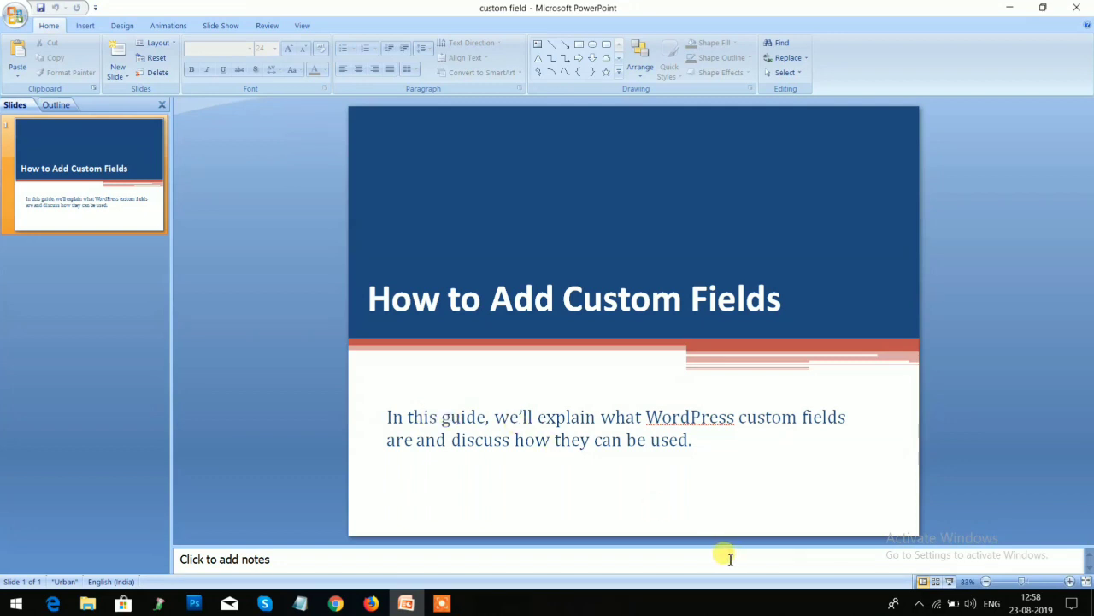
{"action": "mouse_move", "coordinate": [371, 603]}
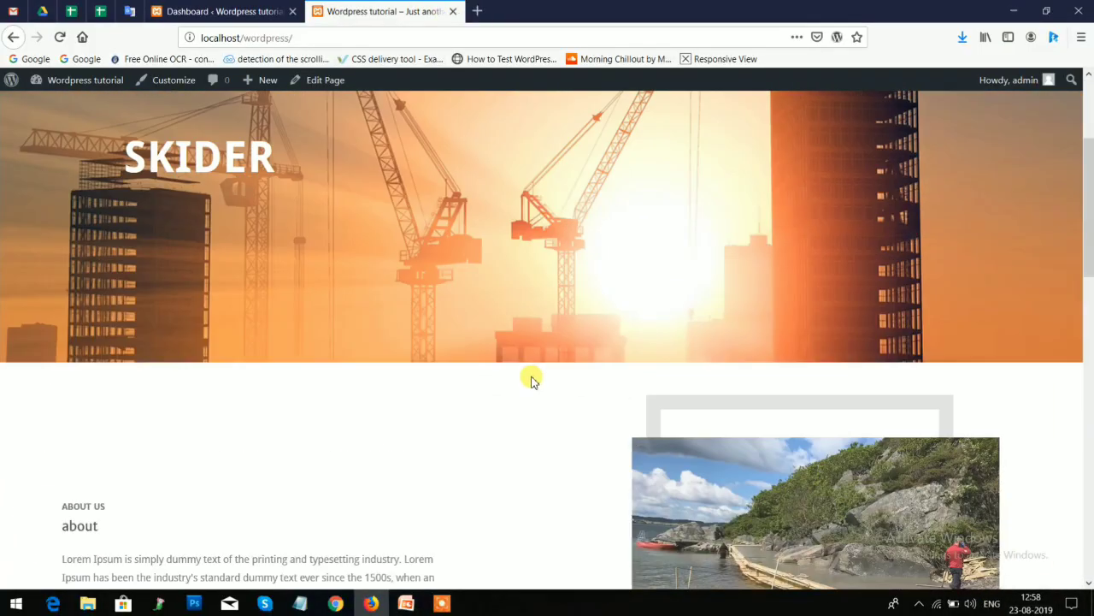
Go from the Dashboard to Posts > Add New to start a blank post
{"action": "left_click", "coordinate": [223, 11]}
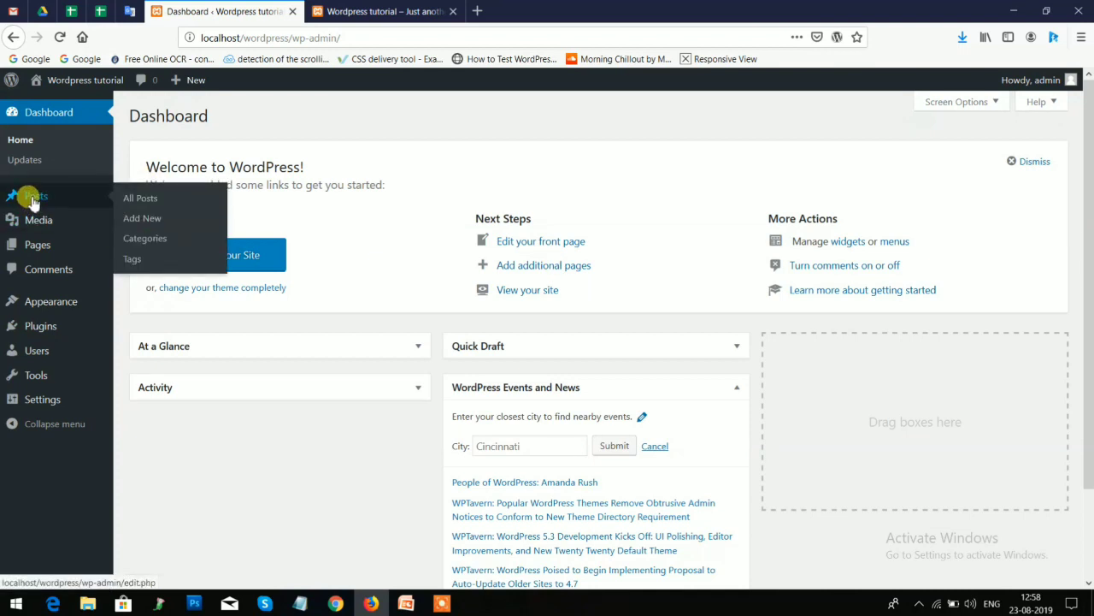
{"action": "left_click", "coordinate": [139, 197]}
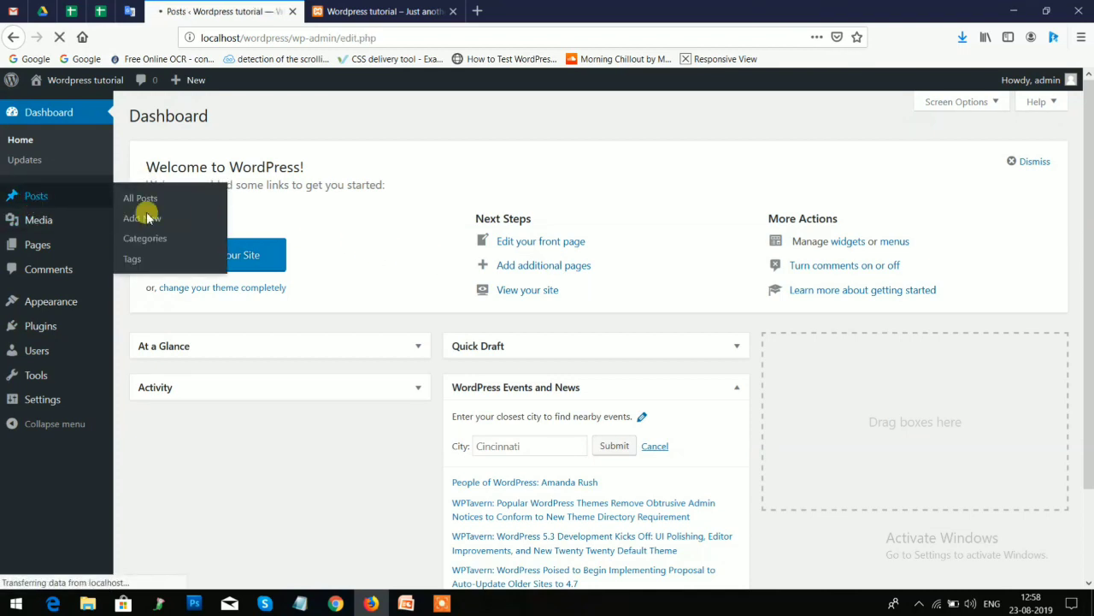
{"action": "left_click", "coordinate": [140, 197]}
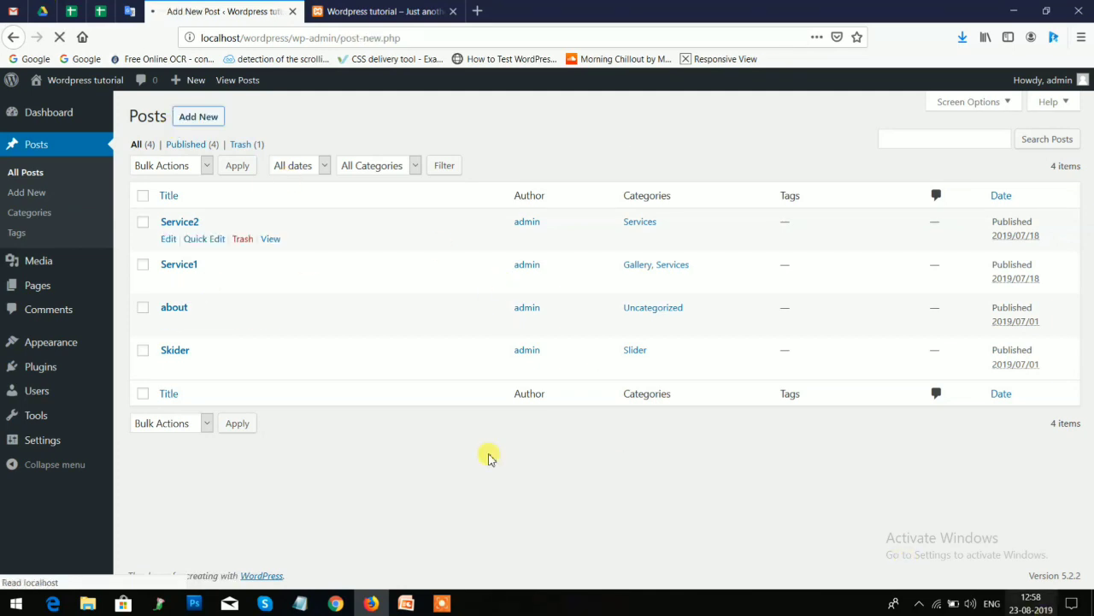
{"action": "left_click", "coordinate": [198, 116]}
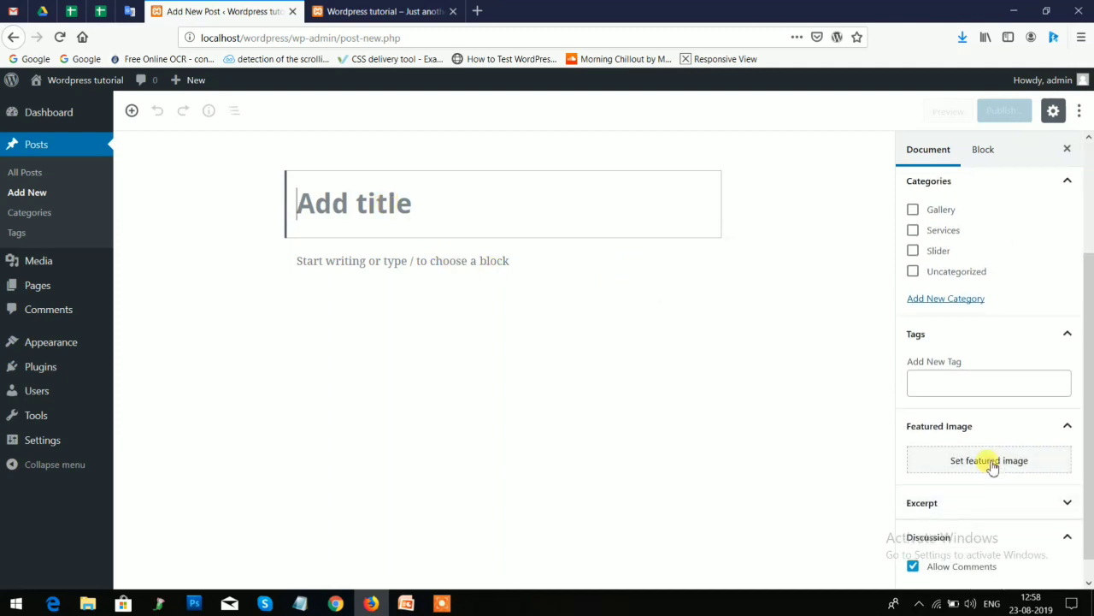
{"action": "left_click", "coordinate": [989, 460]}
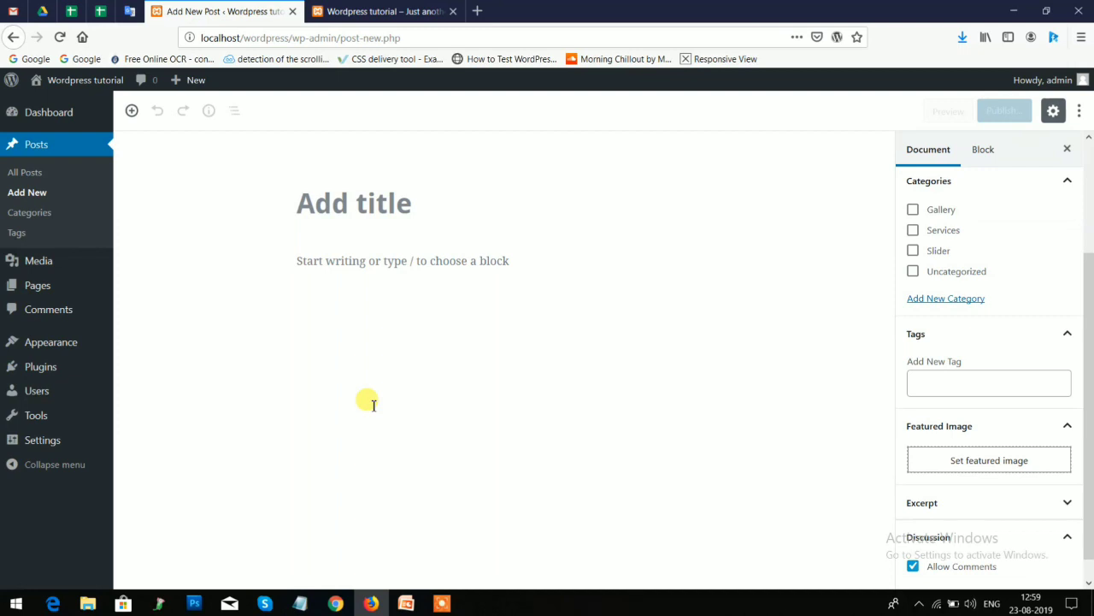
{"action": "mouse_move", "coordinate": [381, 410]}
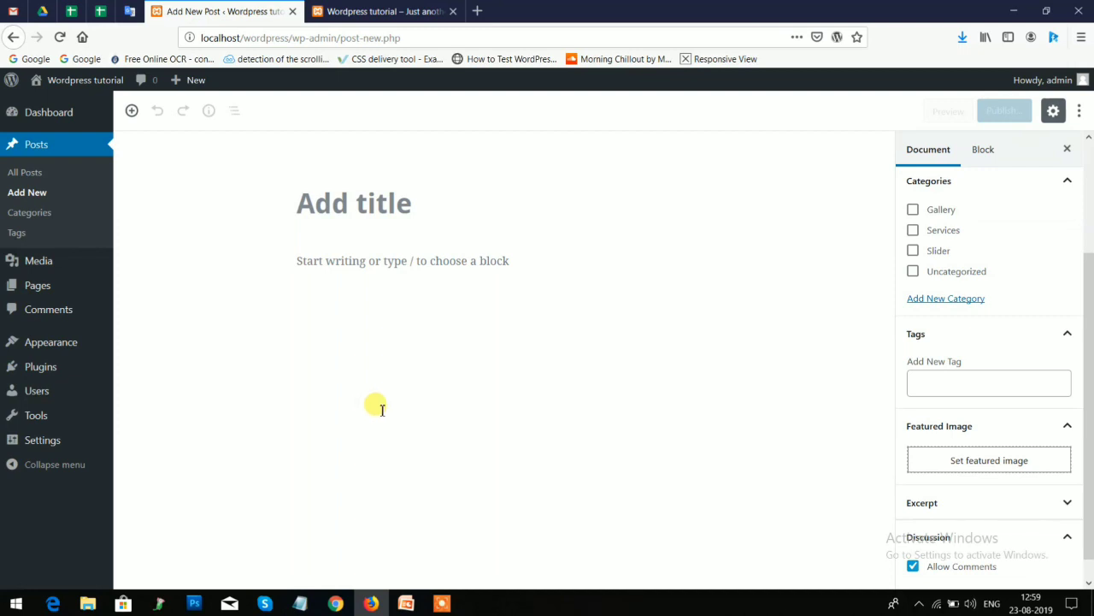
{"action": "mouse_move", "coordinate": [145, 400]}
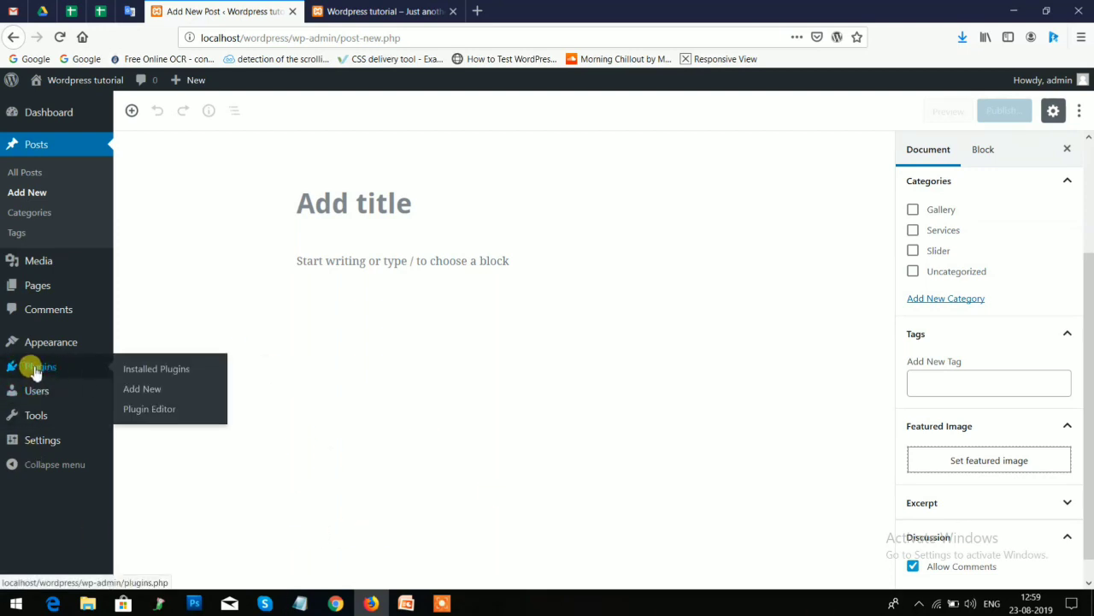
Search the plugin directory under Plugins > Add New for 'custom field'
{"action": "left_click", "coordinate": [40, 367]}
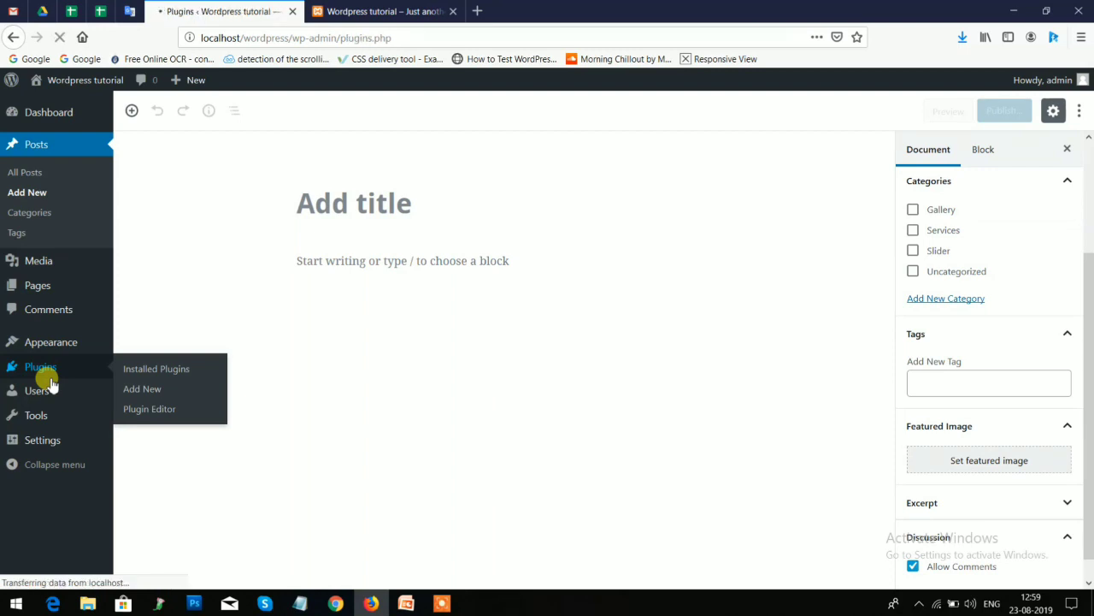
{"action": "left_click", "coordinate": [156, 368]}
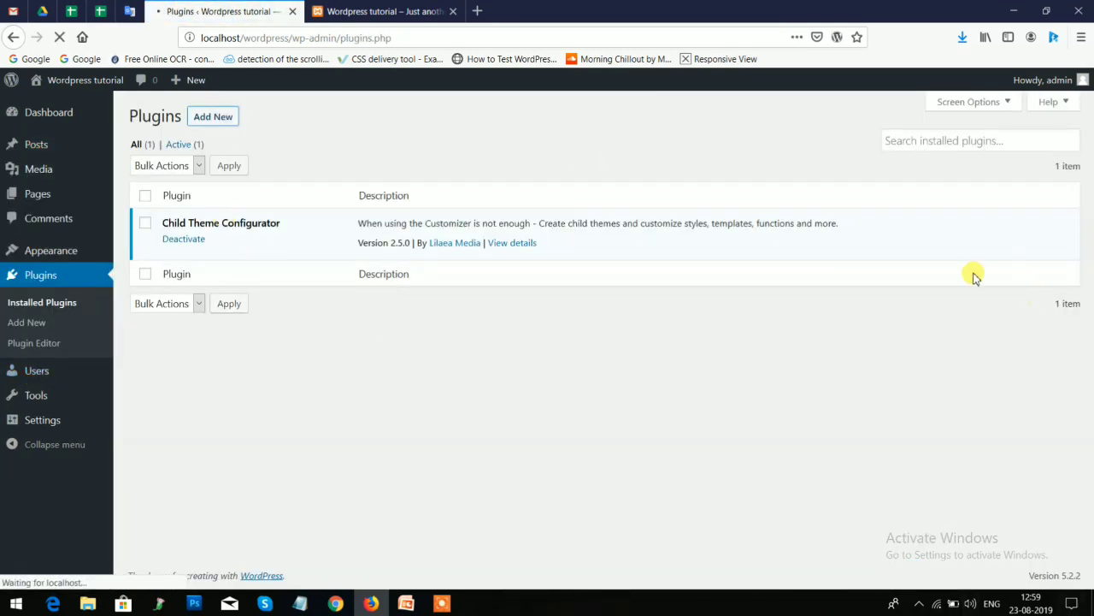
{"action": "left_click", "coordinate": [26, 322]}
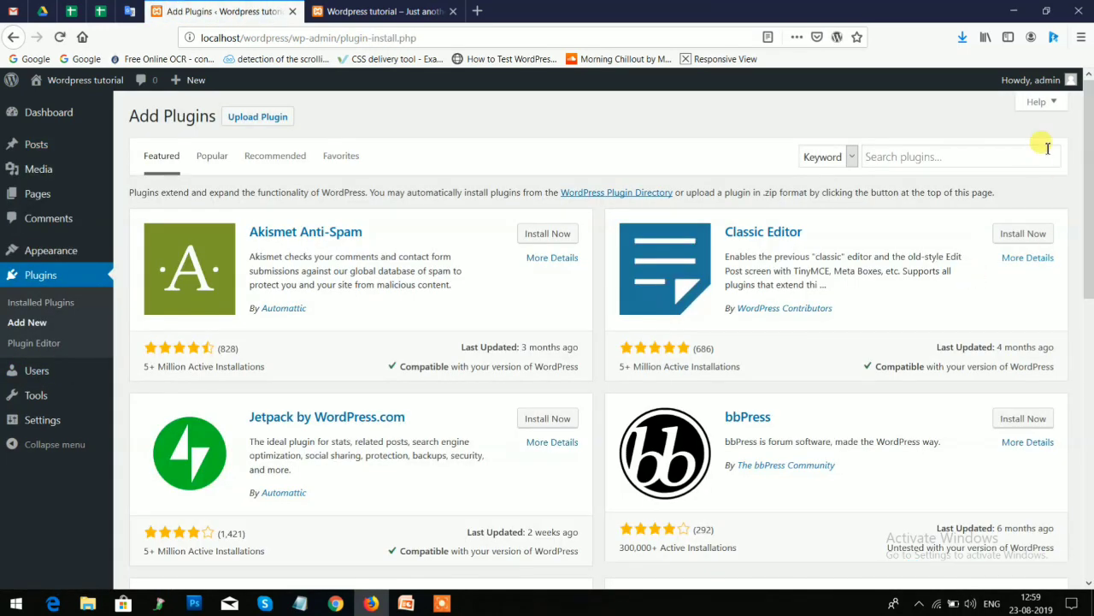
{"action": "type", "text": "custom fiel"}
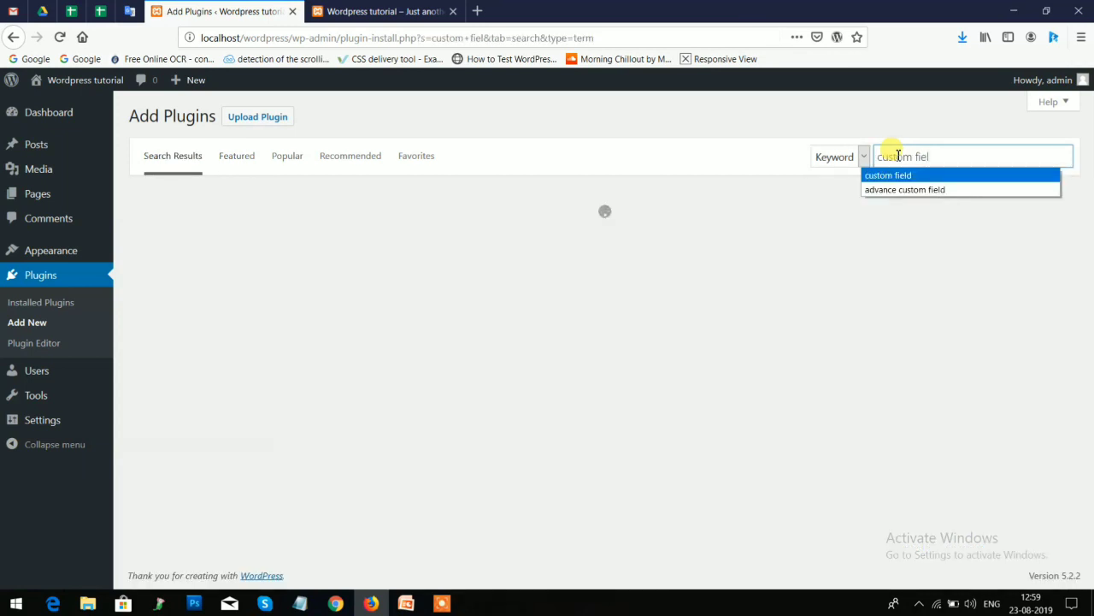
{"action": "left_click", "coordinate": [888, 175]}
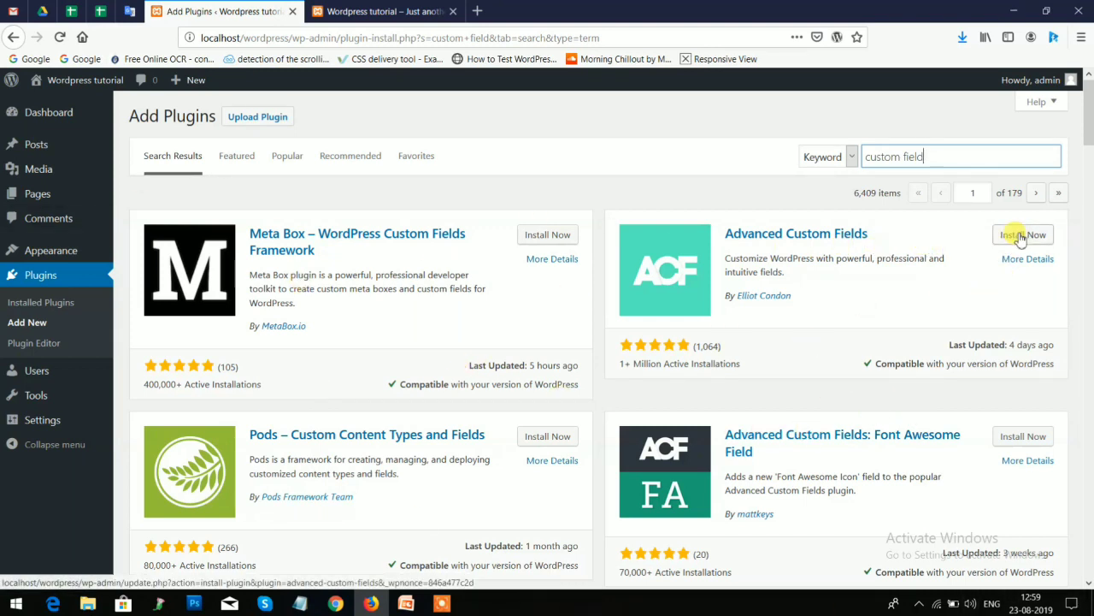
Install the Advanced Custom Fields plugin, then activate it
{"action": "left_click", "coordinate": [1022, 234]}
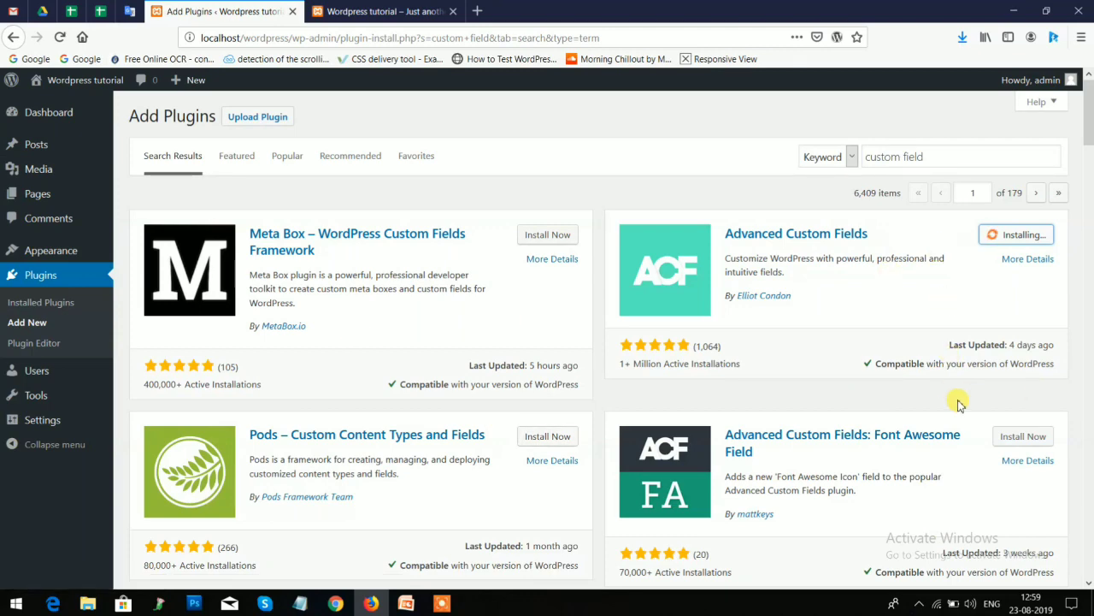
{"action": "scroll", "scroll_direction": "down", "scroll_amount": 3}
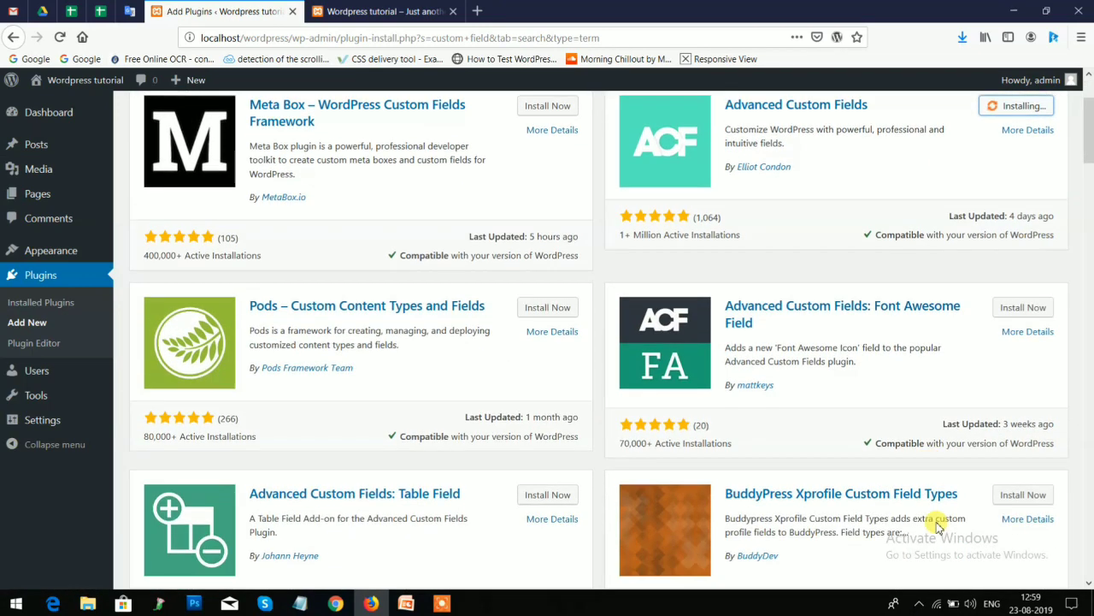
{"action": "left_click", "coordinate": [381, 11]}
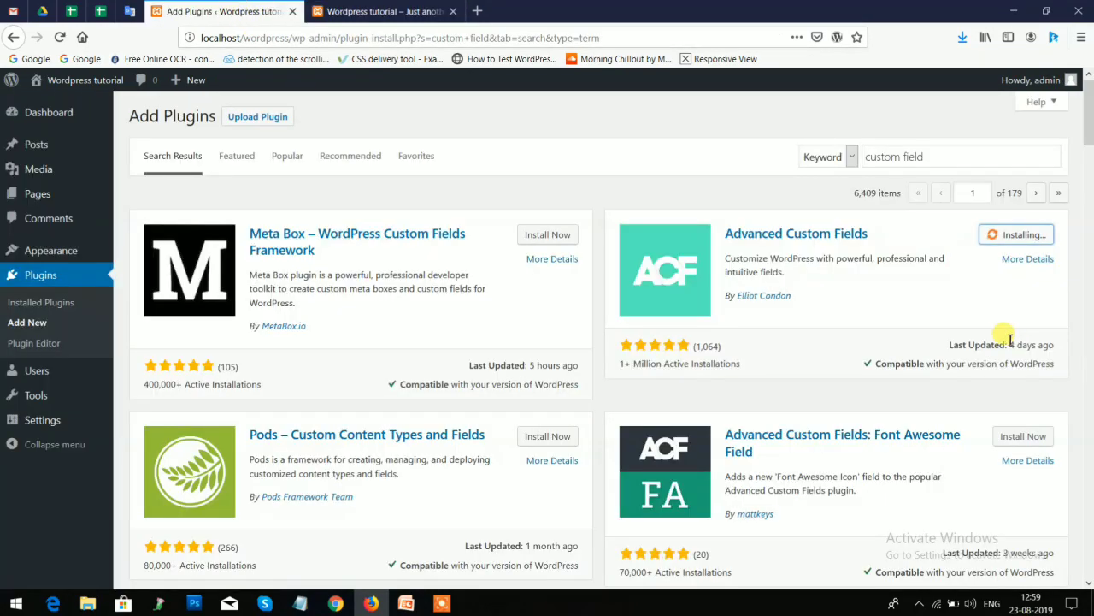
{"action": "scroll", "scroll_direction": "down", "scroll_amount": 3}
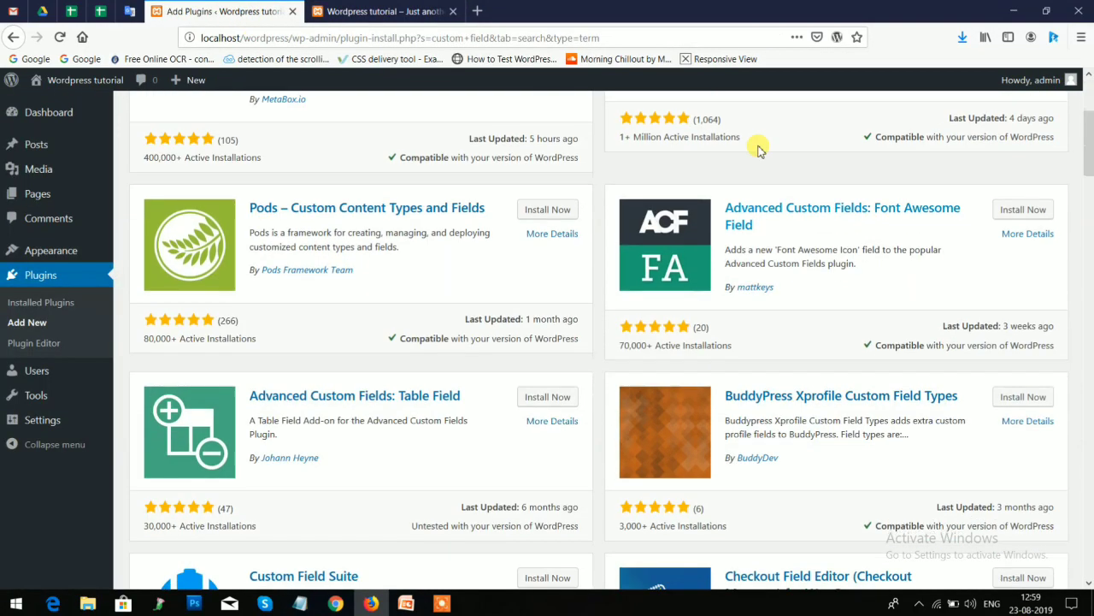
{"action": "scroll", "scroll_direction": "down", "scroll_amount": 3}
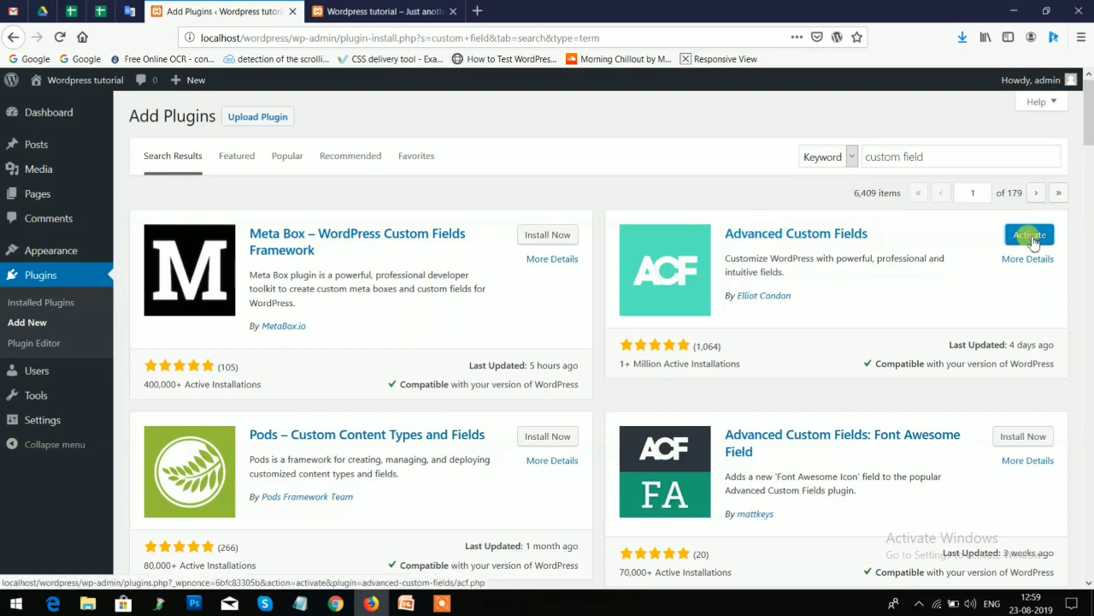
{"action": "left_click", "coordinate": [1029, 234]}
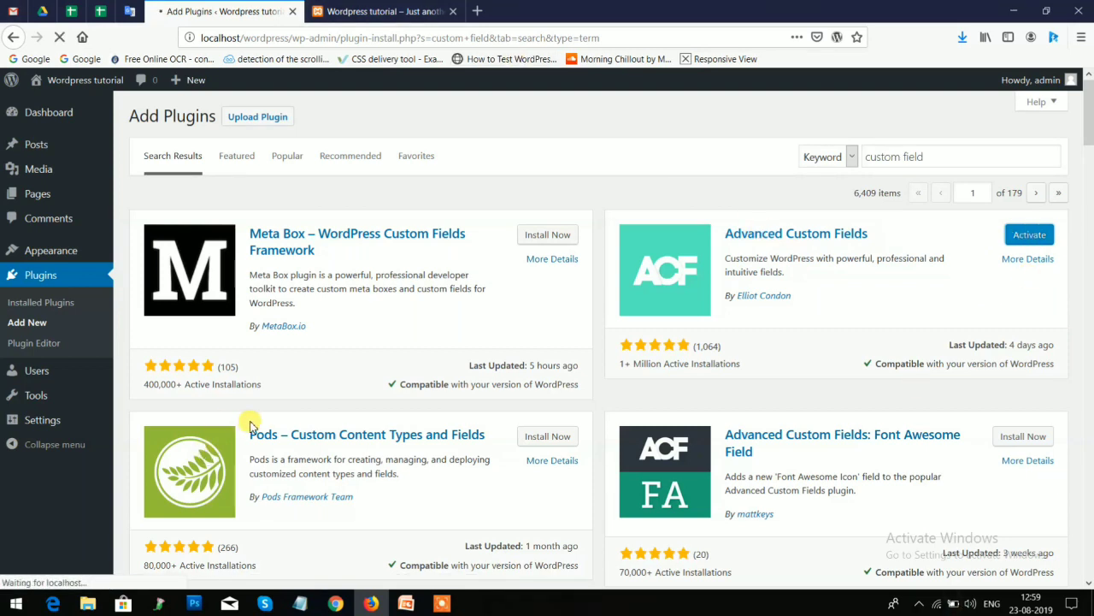
{"action": "left_click", "coordinate": [1029, 235]}
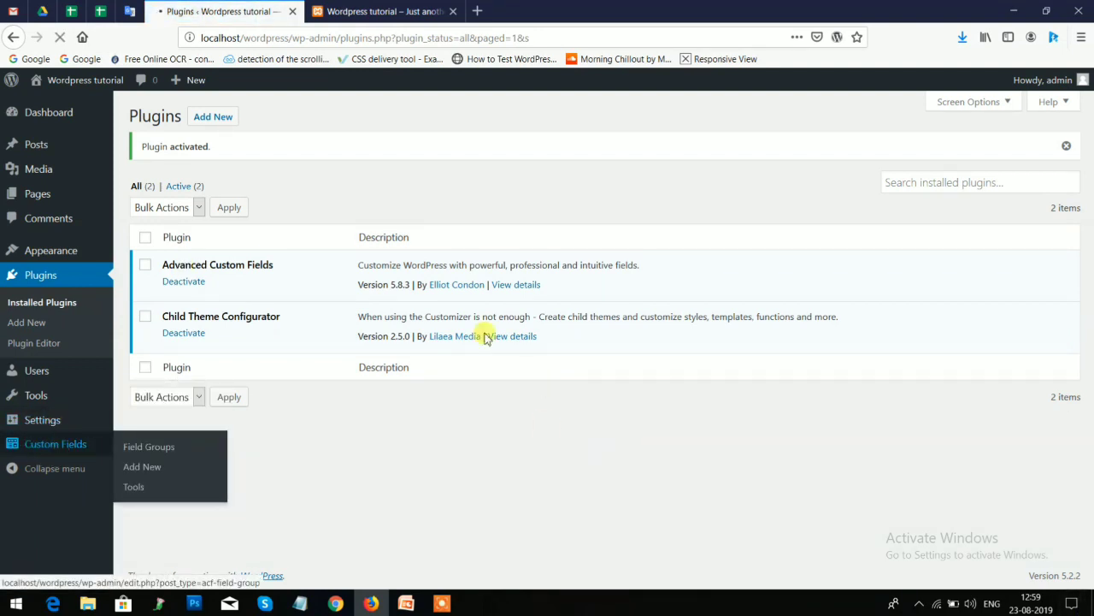
Create a new field group titled 'custom field'
{"action": "left_click", "coordinate": [148, 446]}
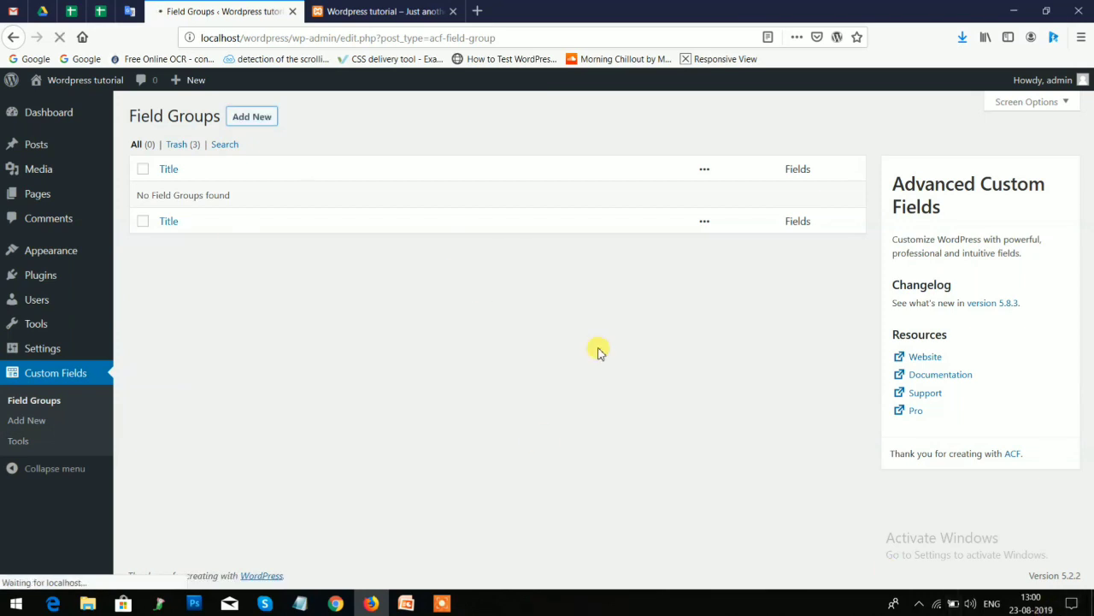
{"action": "left_click", "coordinate": [252, 115]}
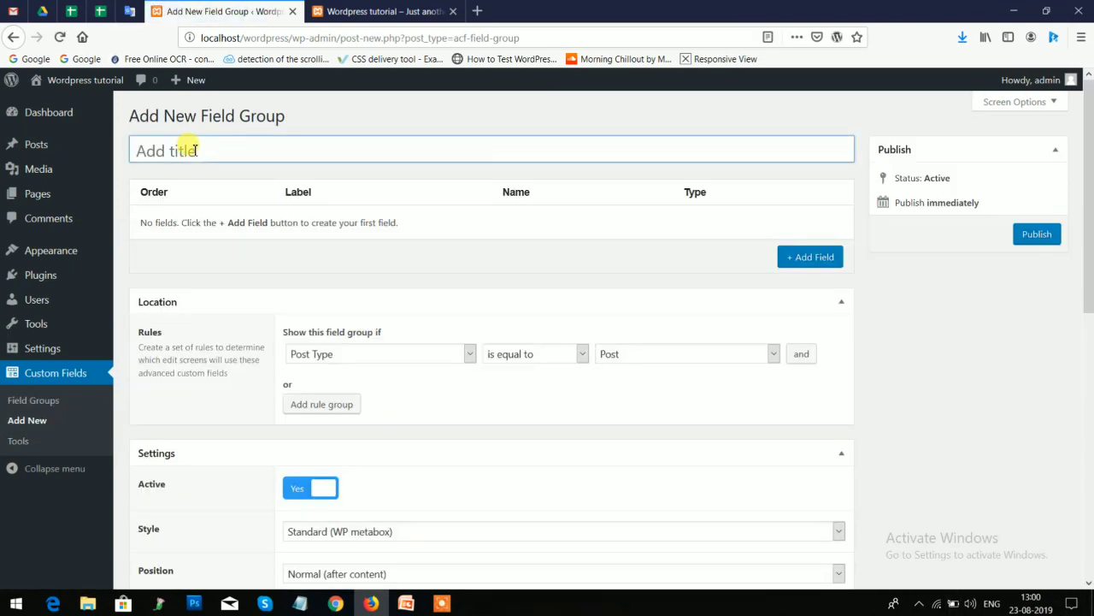
{"action": "type", "text": "custom field"}
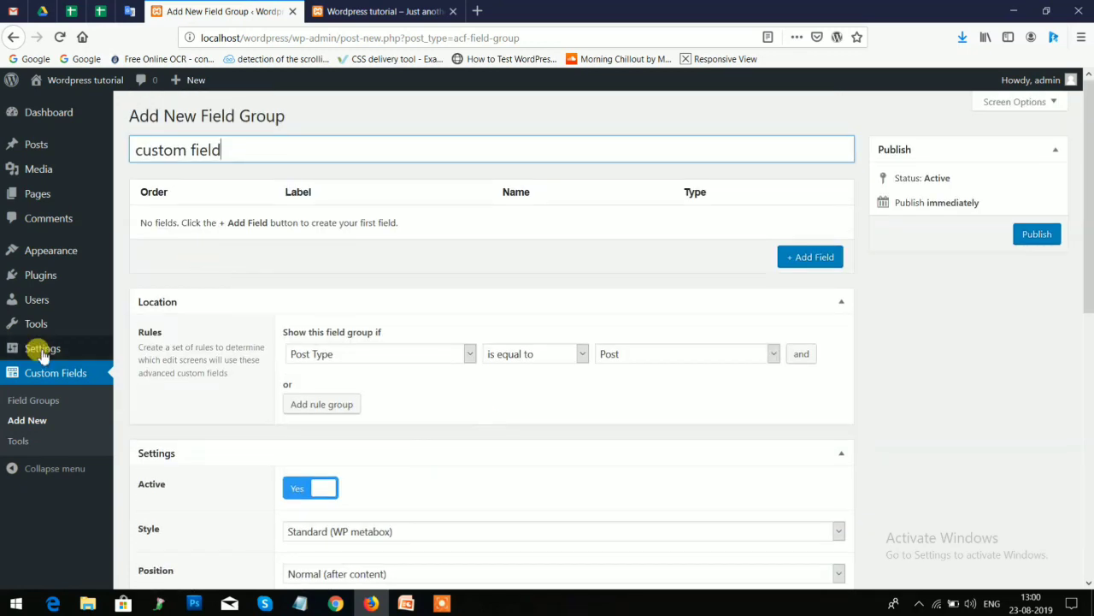
Set the group's location rule to Post Taxonomy is equal to Services
{"action": "left_click", "coordinate": [380, 353]}
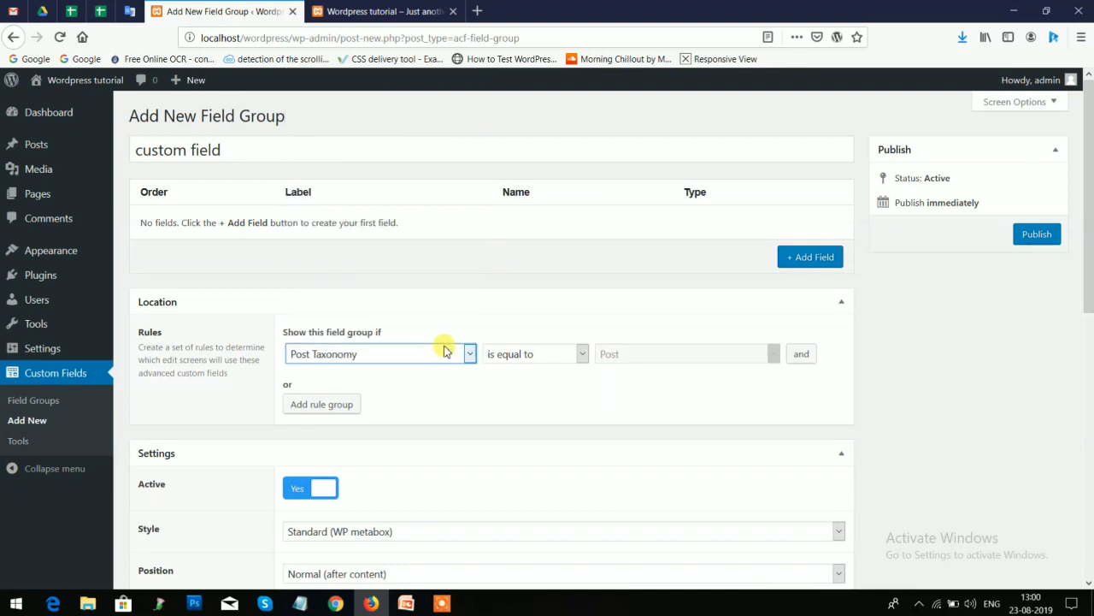
{"action": "left_click", "coordinate": [684, 353]}
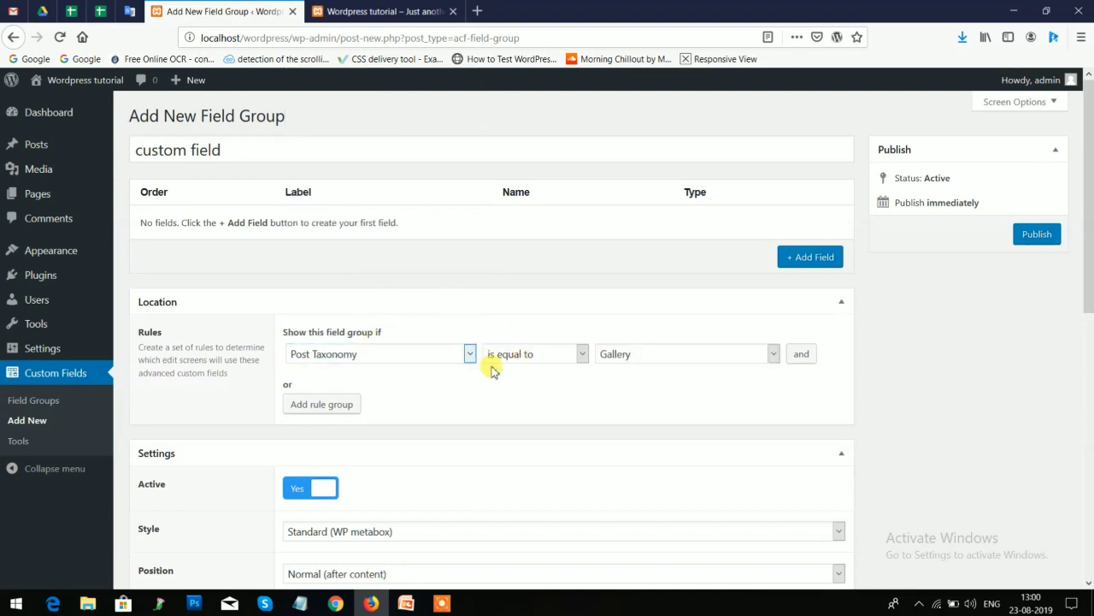
{"action": "mouse_move", "coordinate": [522, 358]}
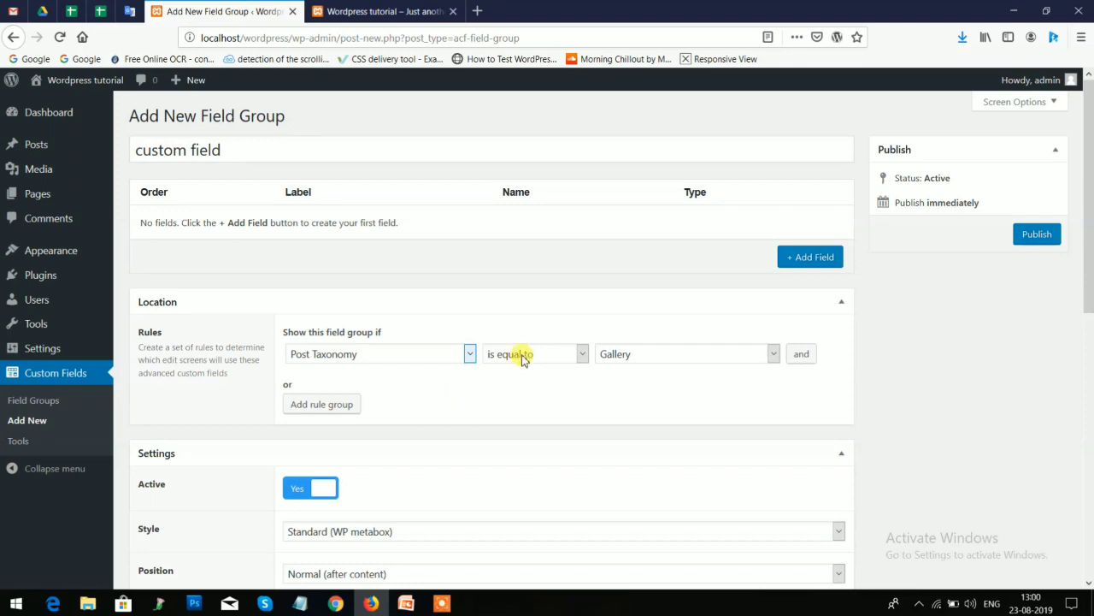
{"action": "left_click", "coordinate": [684, 353]}
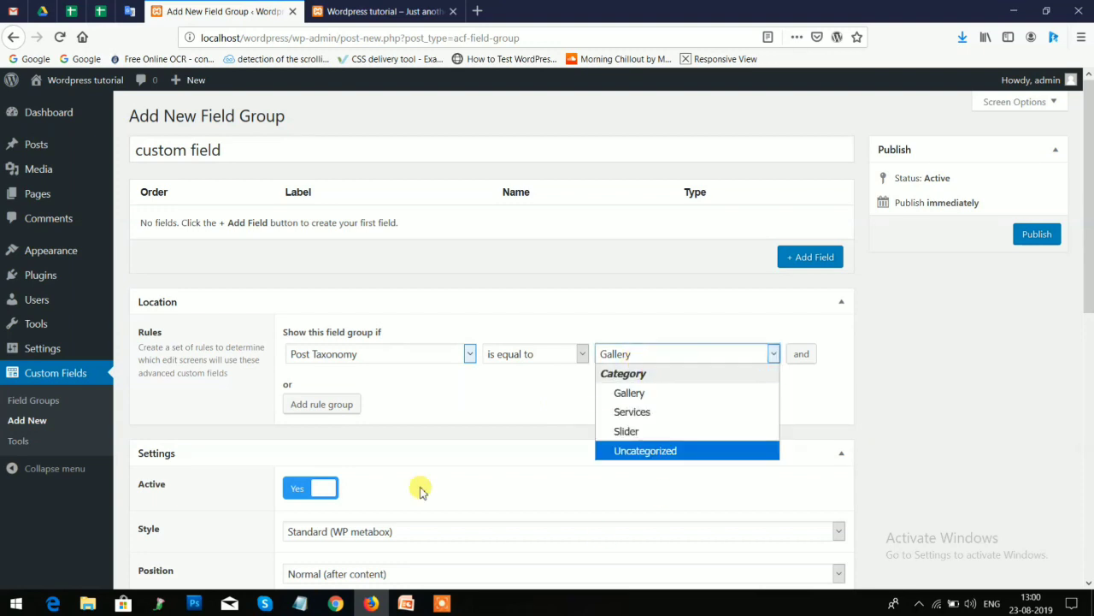
{"action": "mouse_move", "coordinate": [632, 411]}
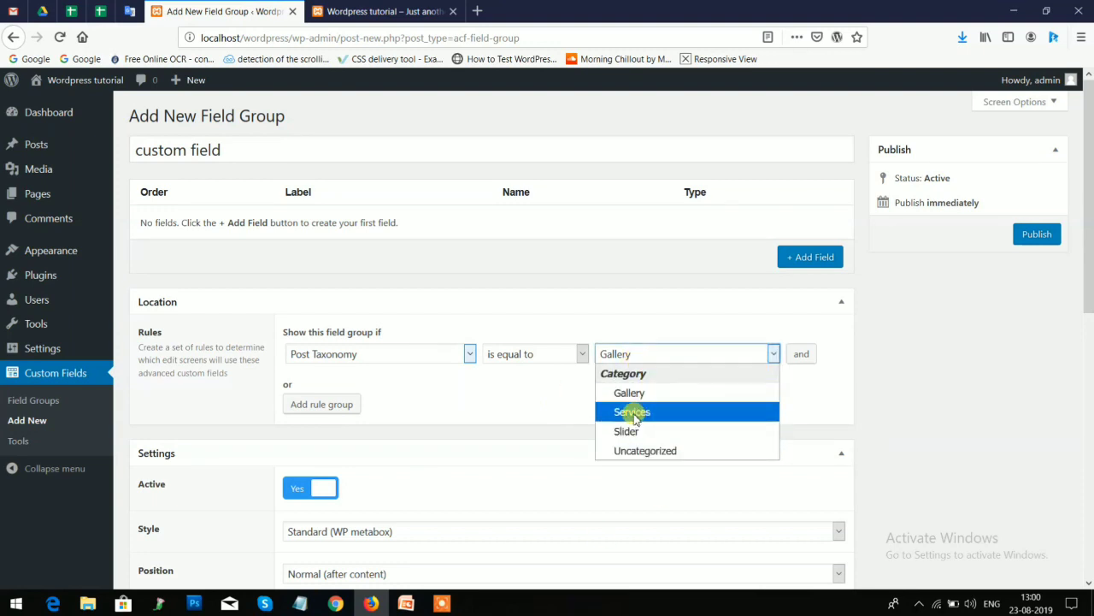
{"action": "left_click", "coordinate": [632, 411]}
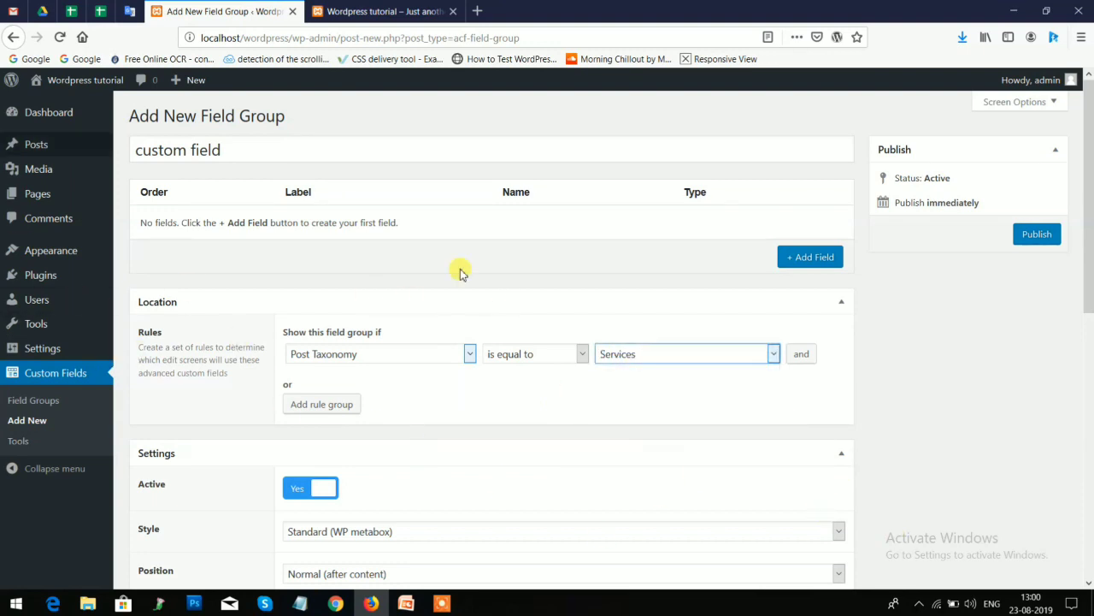
{"action": "mouse_move", "coordinate": [743, 259]}
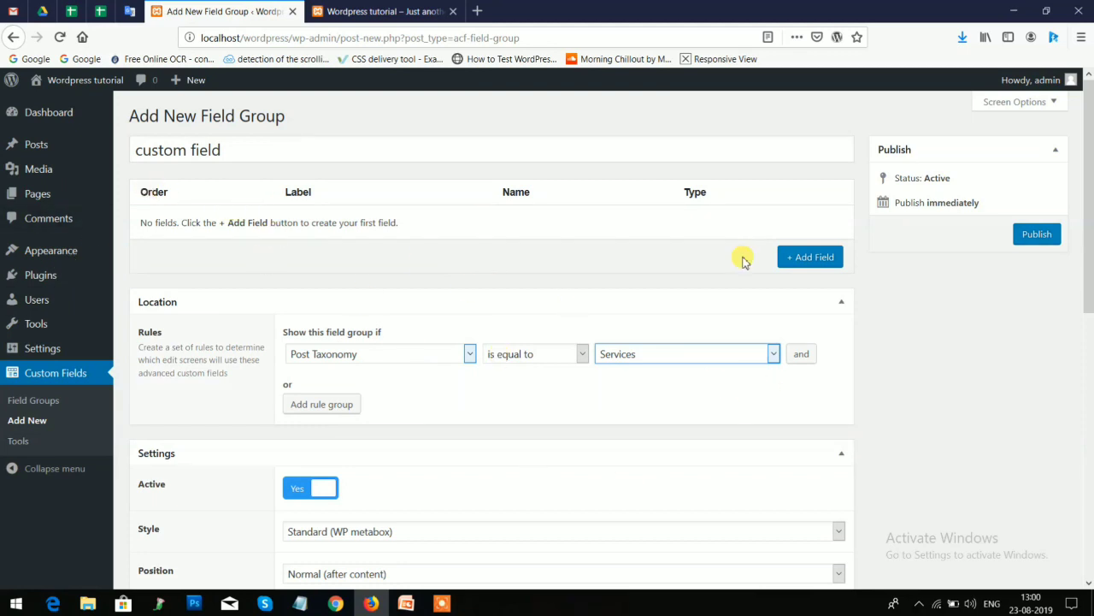
Add a Number field labelled 'Price' with field name 'price'
{"action": "left_click", "coordinate": [809, 256]}
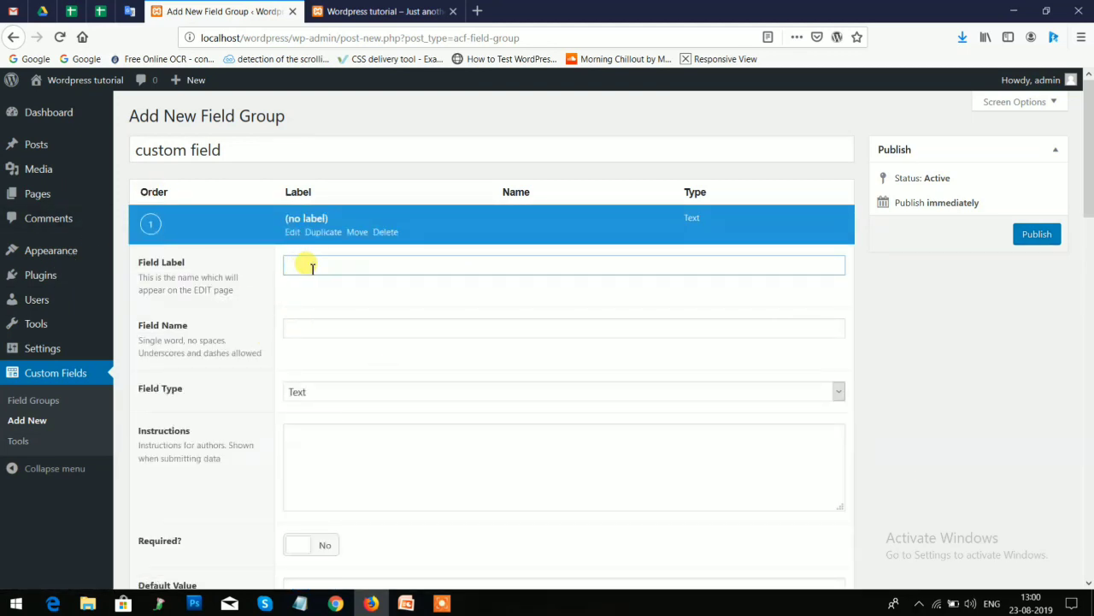
{"action": "type", "text": "P"}
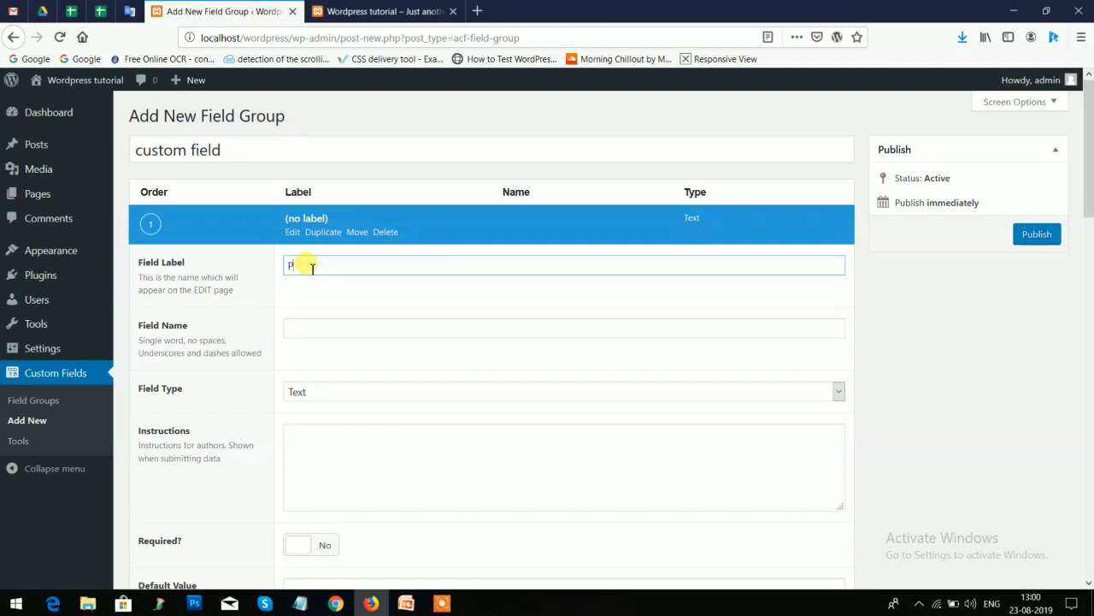
{"action": "type", "text": "r"}
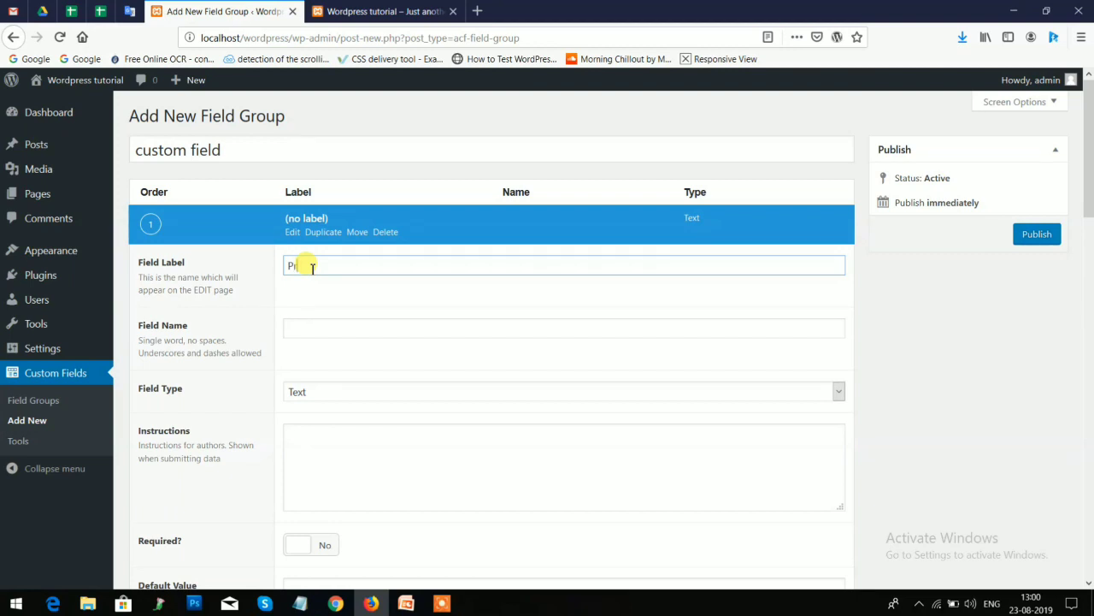
{"action": "type", "text": "price"}
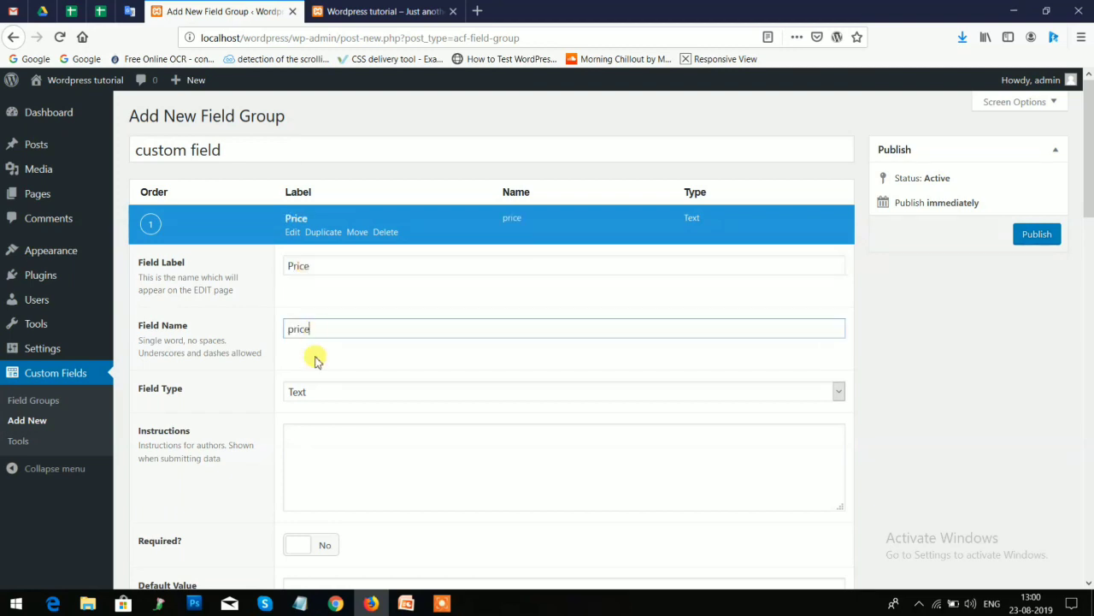
{"action": "left_click", "coordinate": [562, 391]}
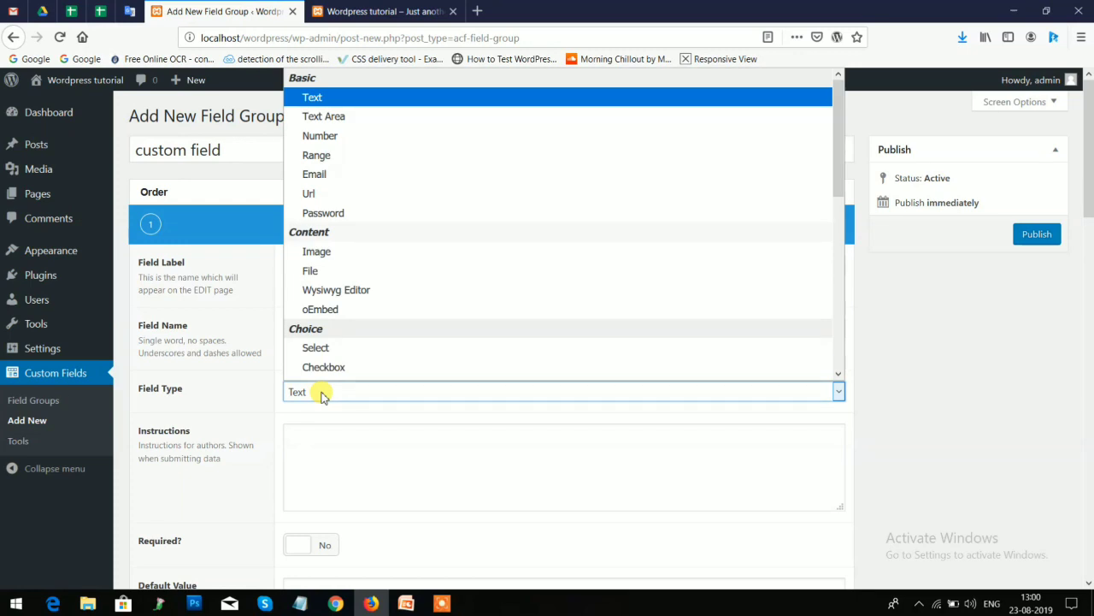
{"action": "mouse_move", "coordinate": [314, 192]}
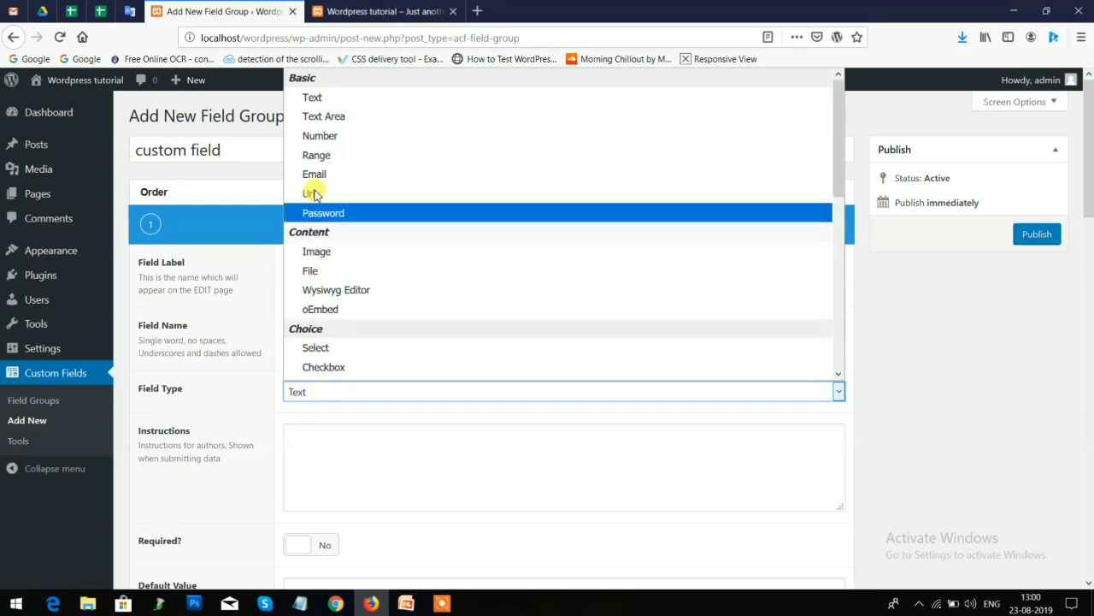
{"action": "left_click", "coordinate": [320, 135]}
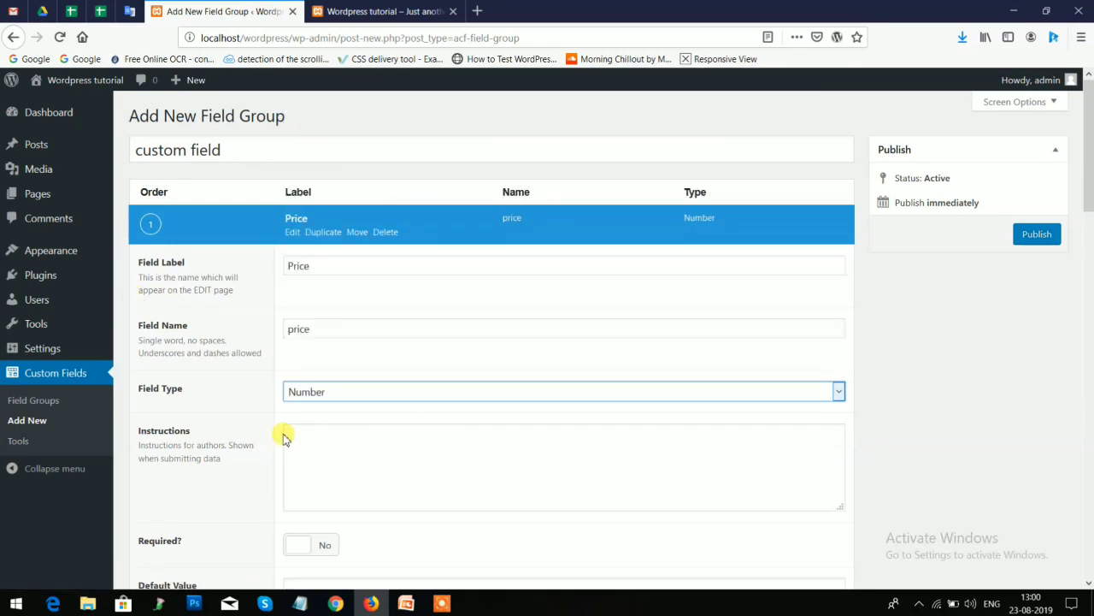
{"action": "scroll", "scroll_direction": "down", "scroll_amount": 3}
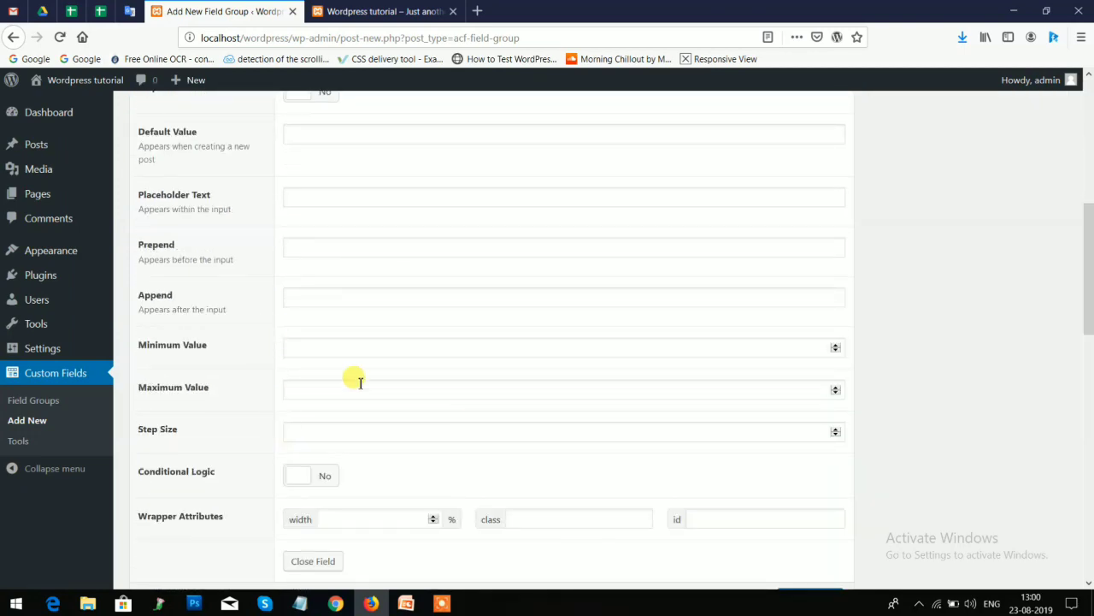
{"action": "scroll", "scroll_direction": "down", "scroll_amount": 3}
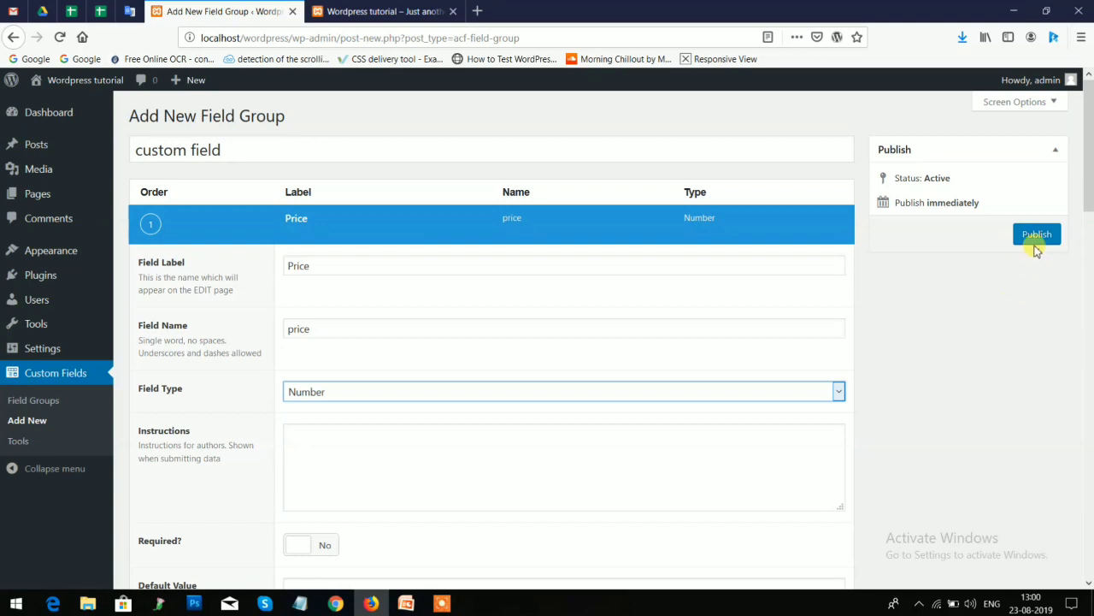
Publish the 'custom field' field group
{"action": "left_click", "coordinate": [1036, 233]}
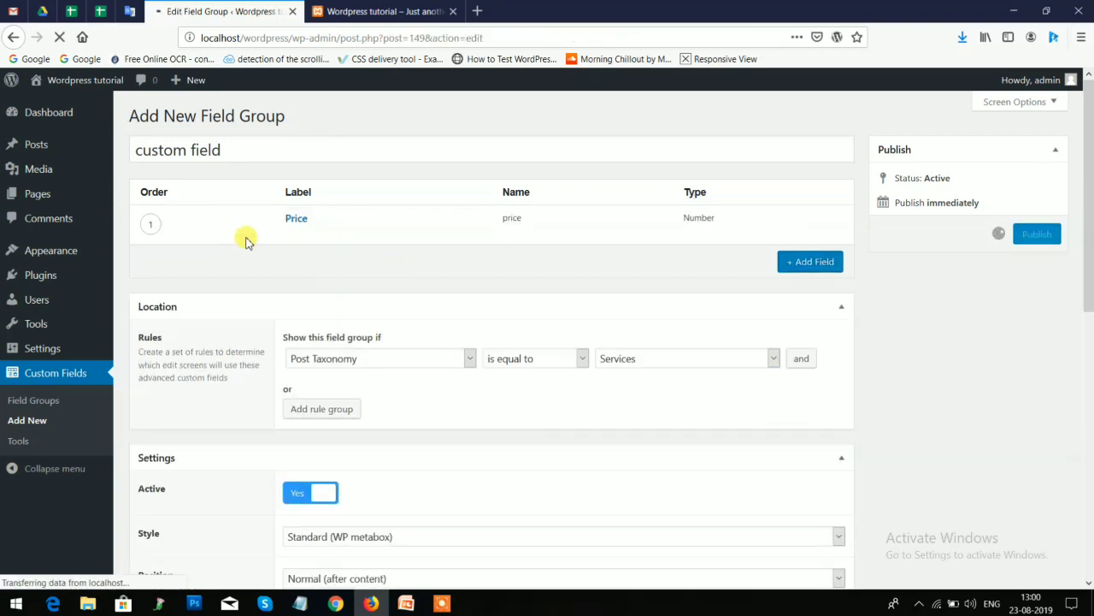
{"action": "left_click", "coordinate": [1037, 233]}
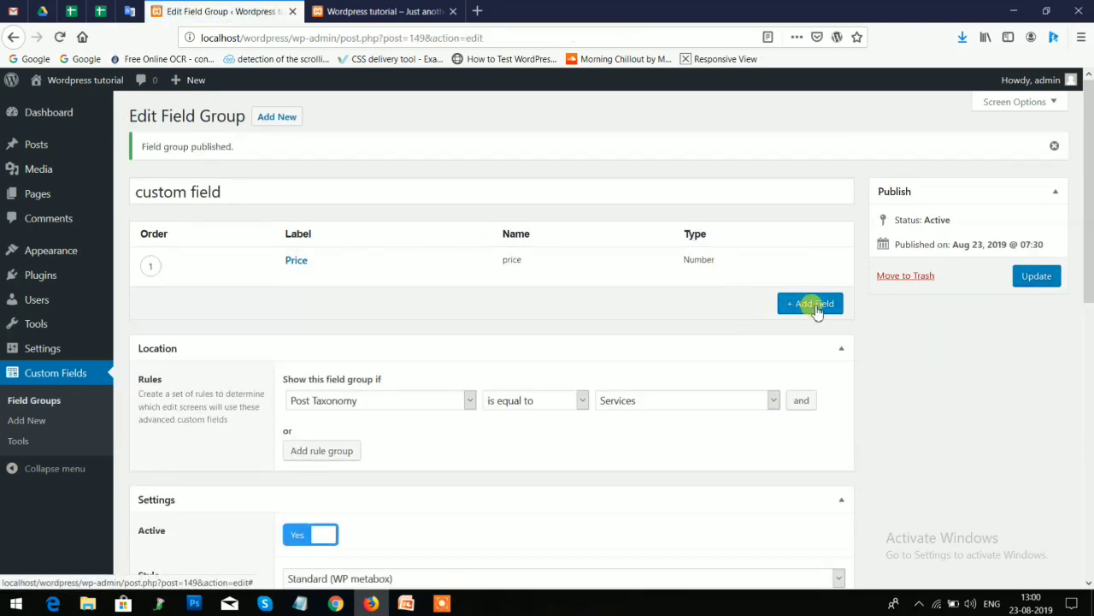
{"action": "mouse_move", "coordinate": [380, 46]}
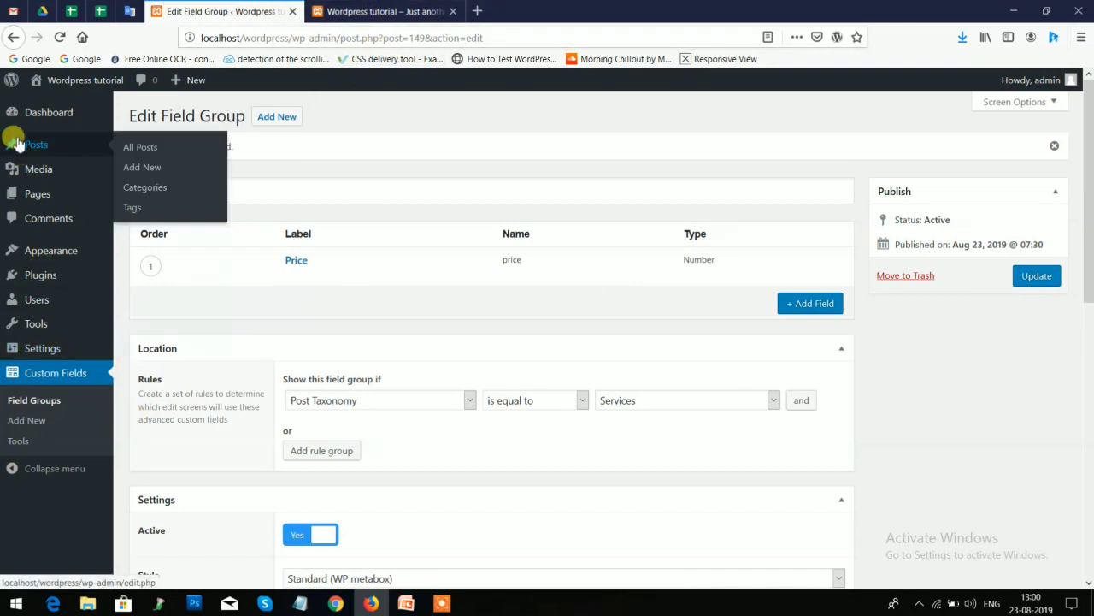
Open the Service2 post, with Price 300, and view its public page
{"action": "left_click", "coordinate": [141, 147]}
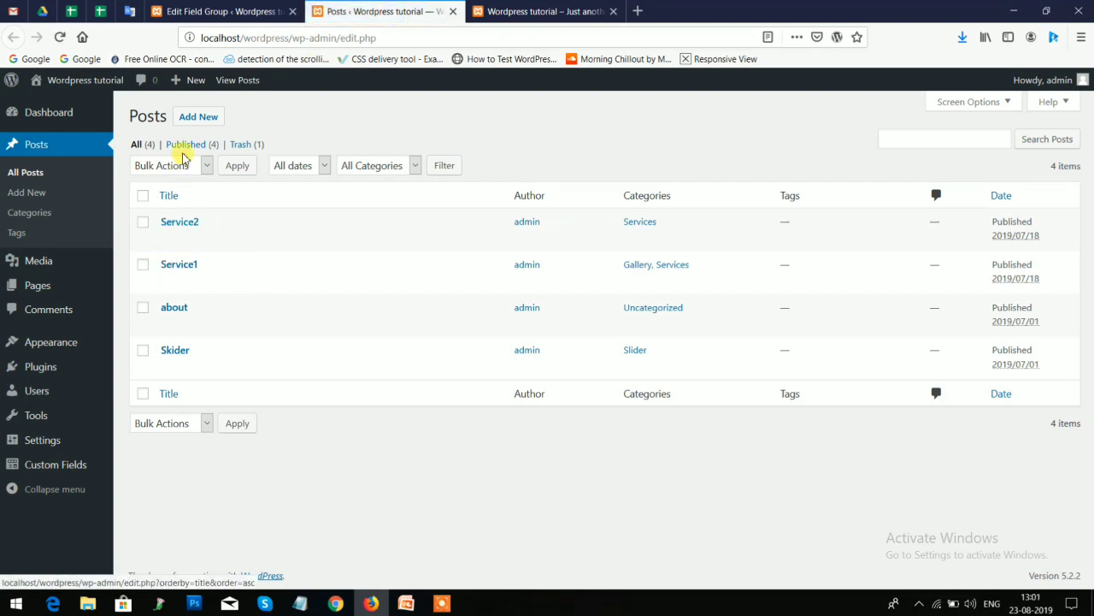
{"action": "left_click", "coordinate": [168, 238]}
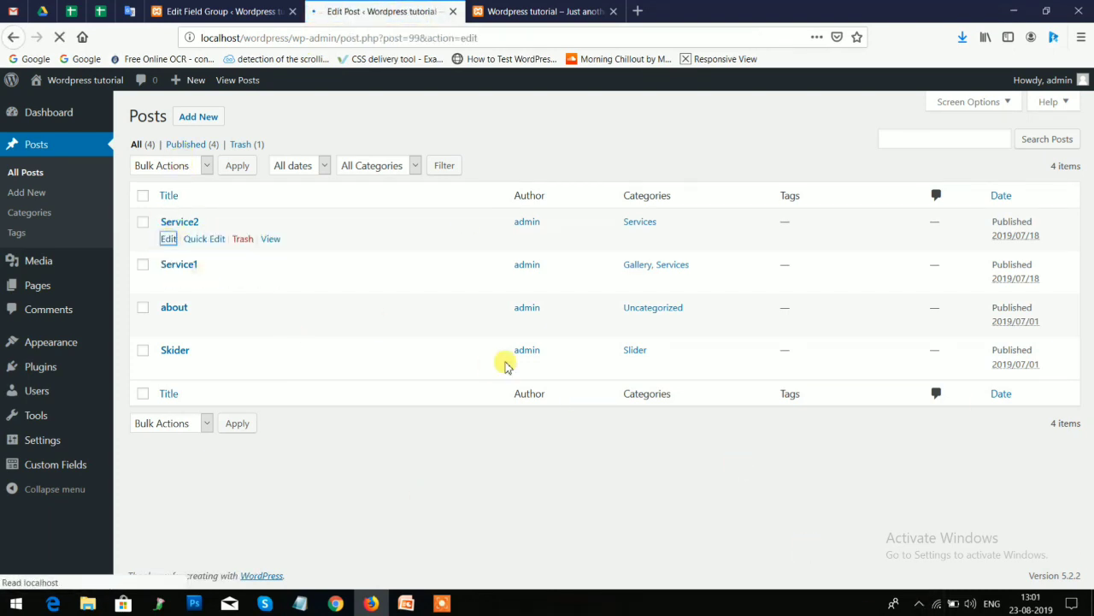
{"action": "left_click", "coordinate": [169, 239]}
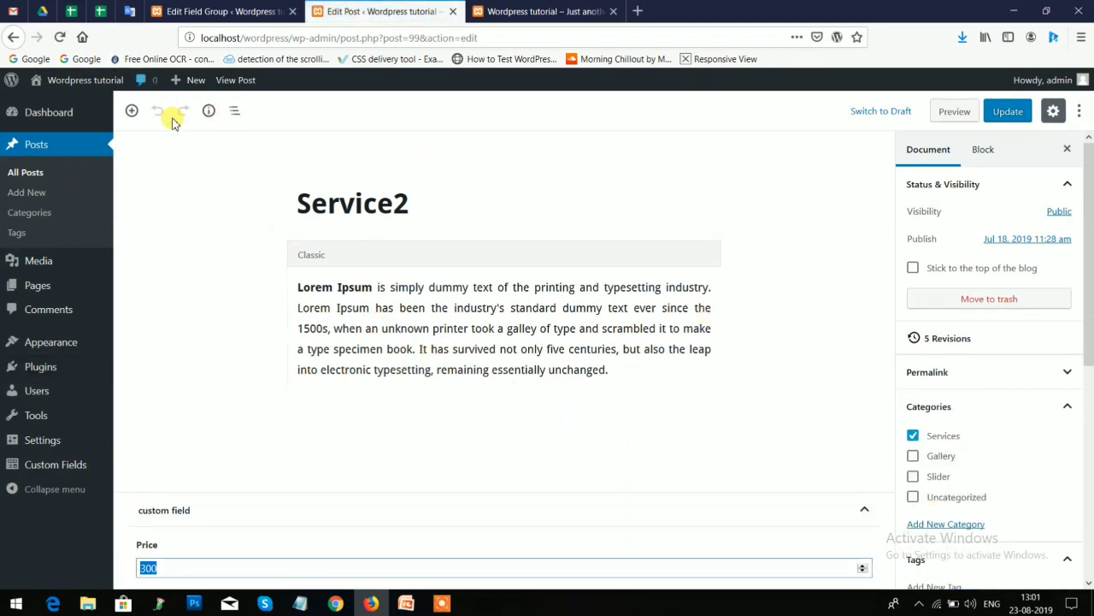
{"action": "left_click", "coordinate": [235, 80]}
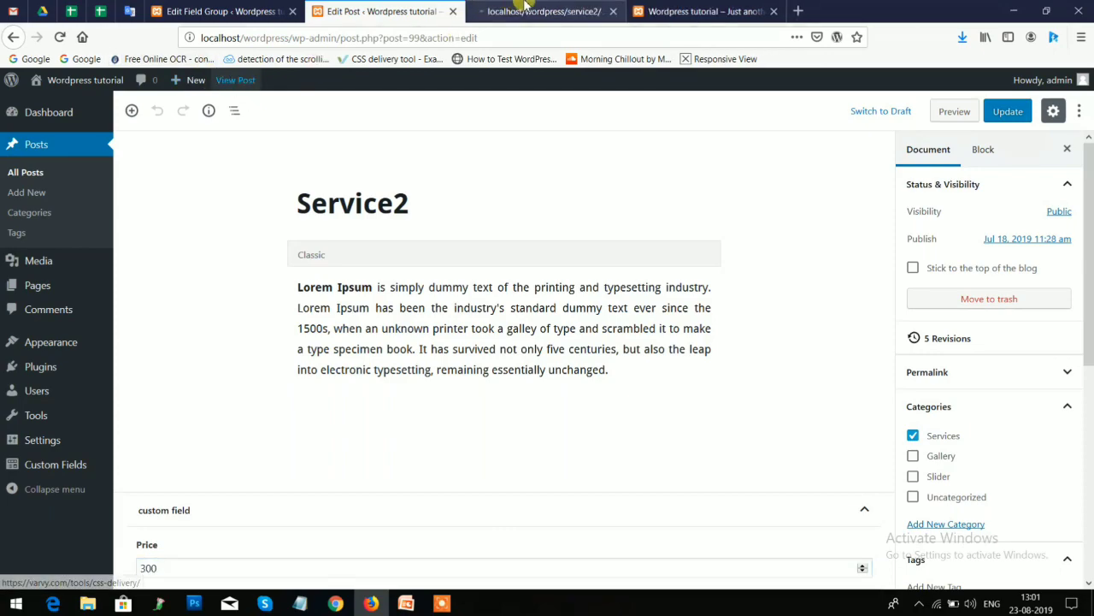
{"action": "left_click", "coordinate": [543, 12]}
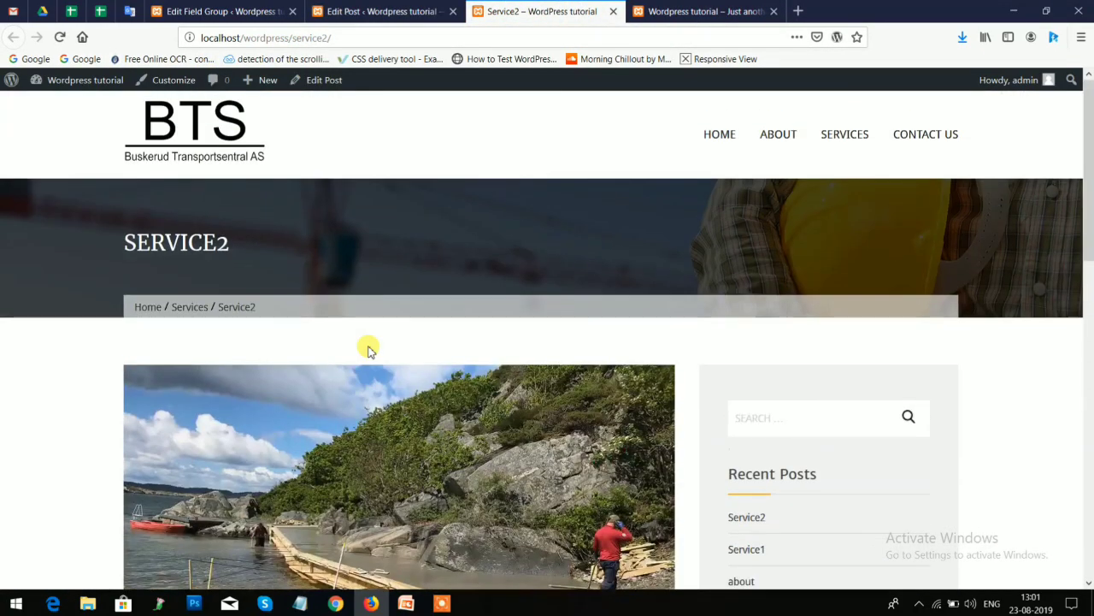
{"action": "scroll", "scroll_direction": "down", "scroll_amount": 3}
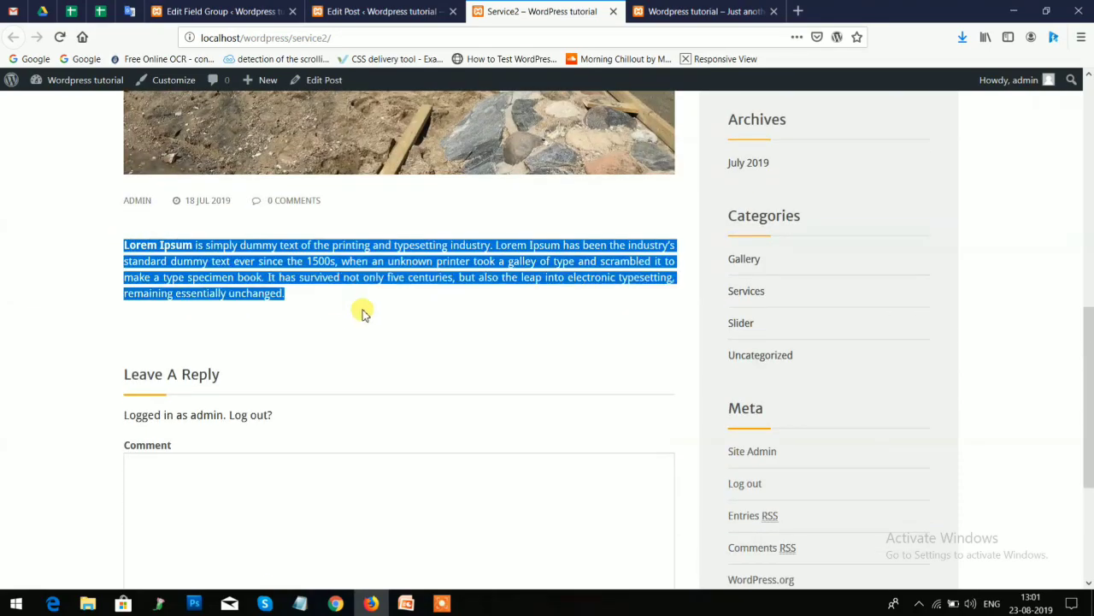
{"action": "left_click", "coordinate": [380, 11]}
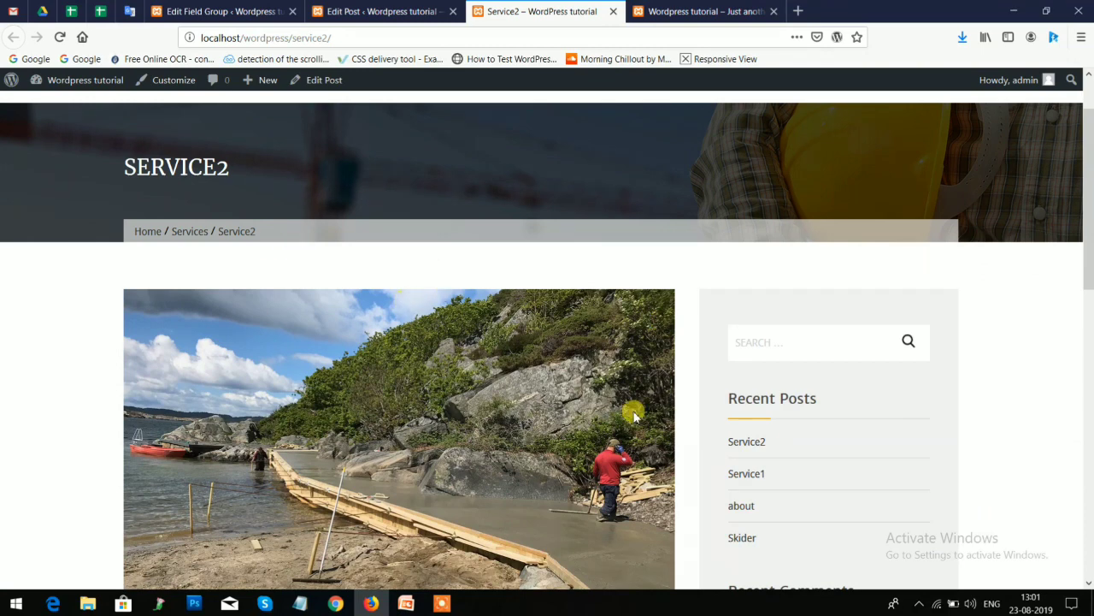
{"action": "left_click", "coordinate": [385, 11]}
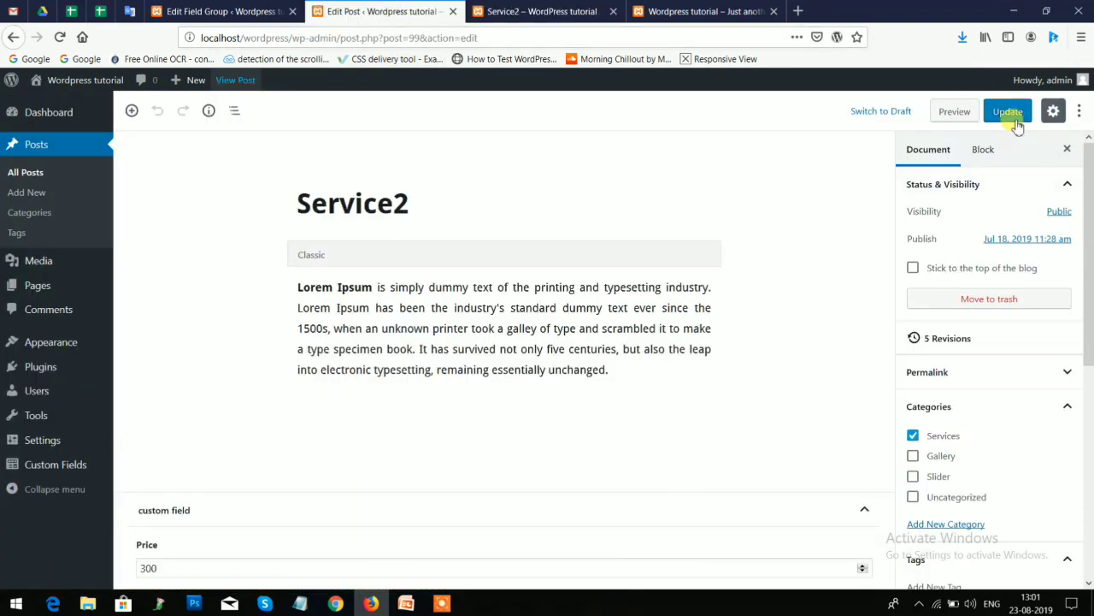
Open the Construction Lite theme's template-parts/content.php in the Theme Editor
{"action": "left_click", "coordinate": [218, 11]}
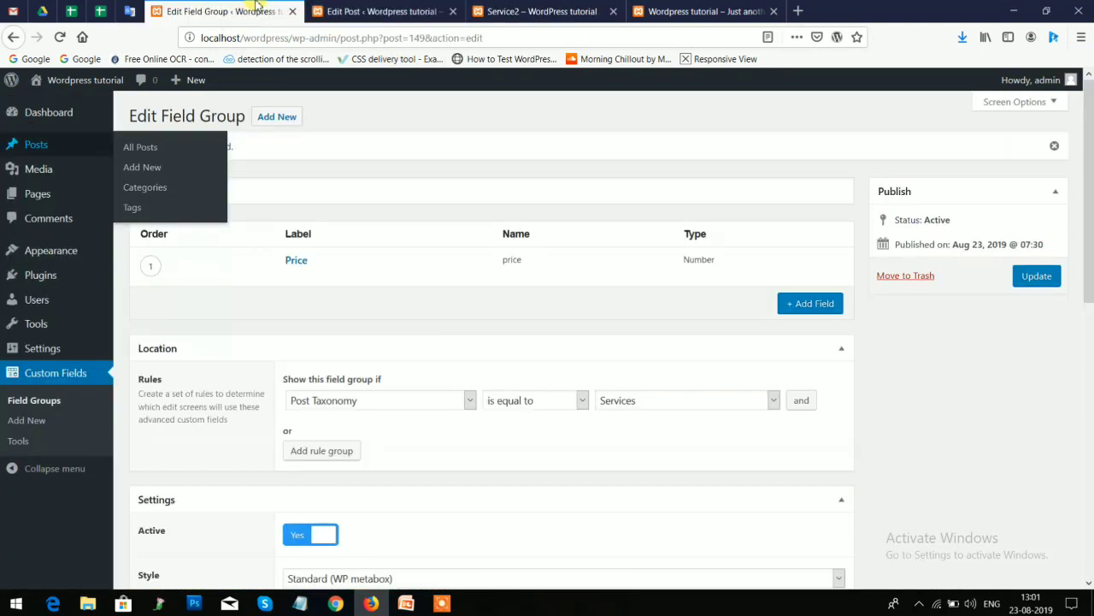
{"action": "mouse_move", "coordinate": [50, 249]}
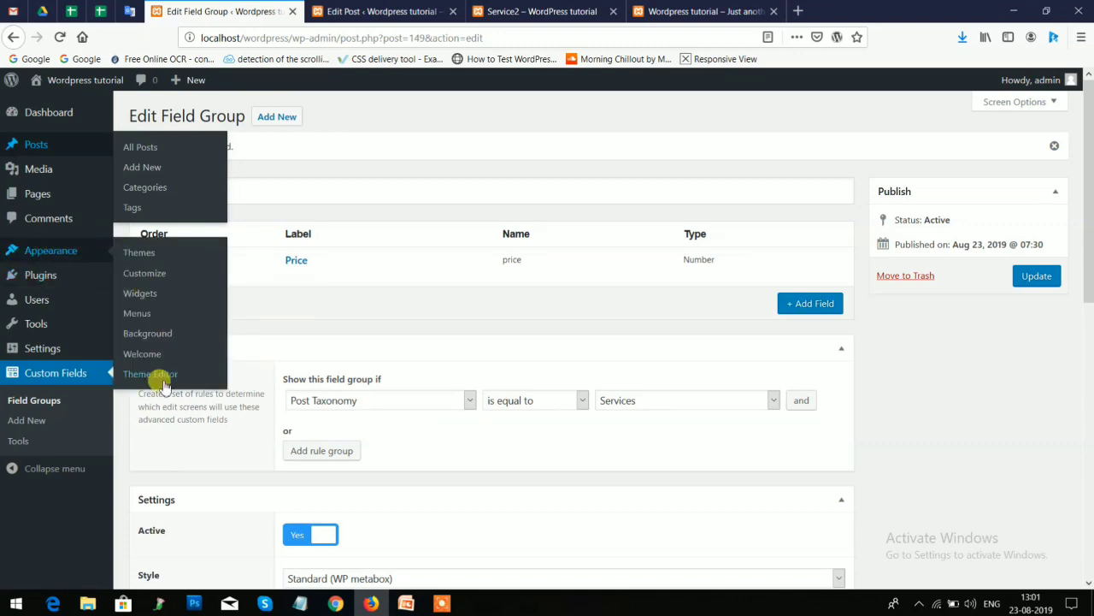
{"action": "left_click", "coordinate": [150, 373]}
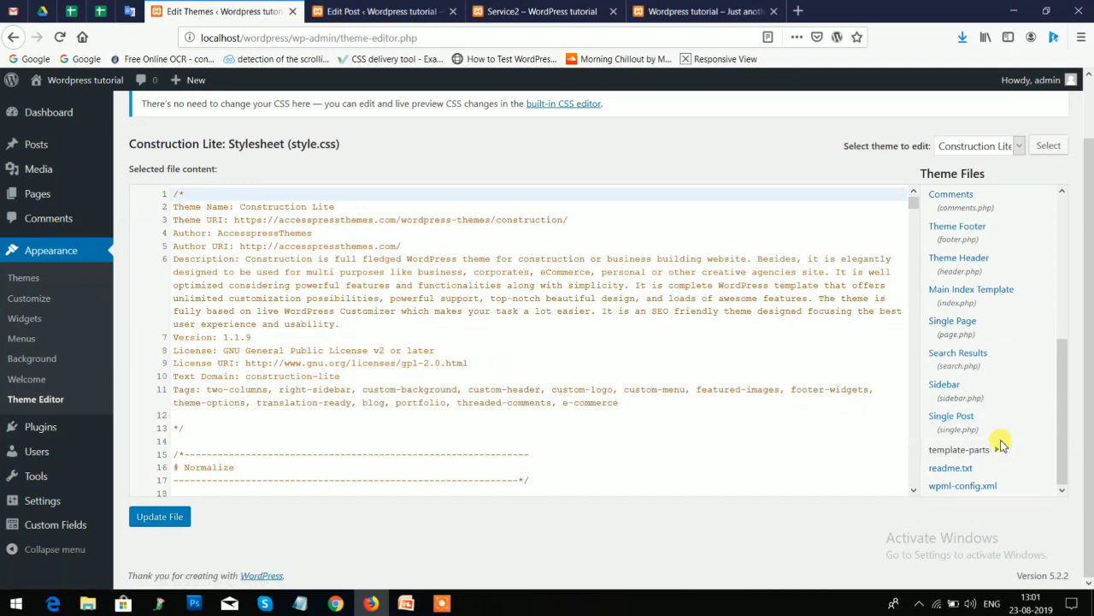
{"action": "left_click", "coordinate": [959, 449]}
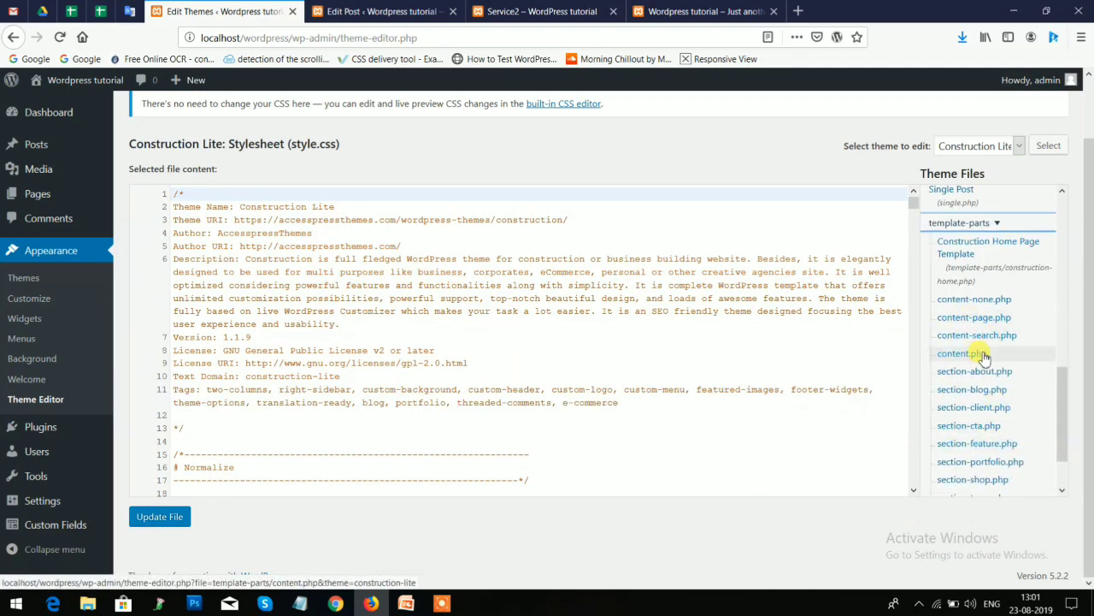
{"action": "left_click", "coordinate": [961, 354]}
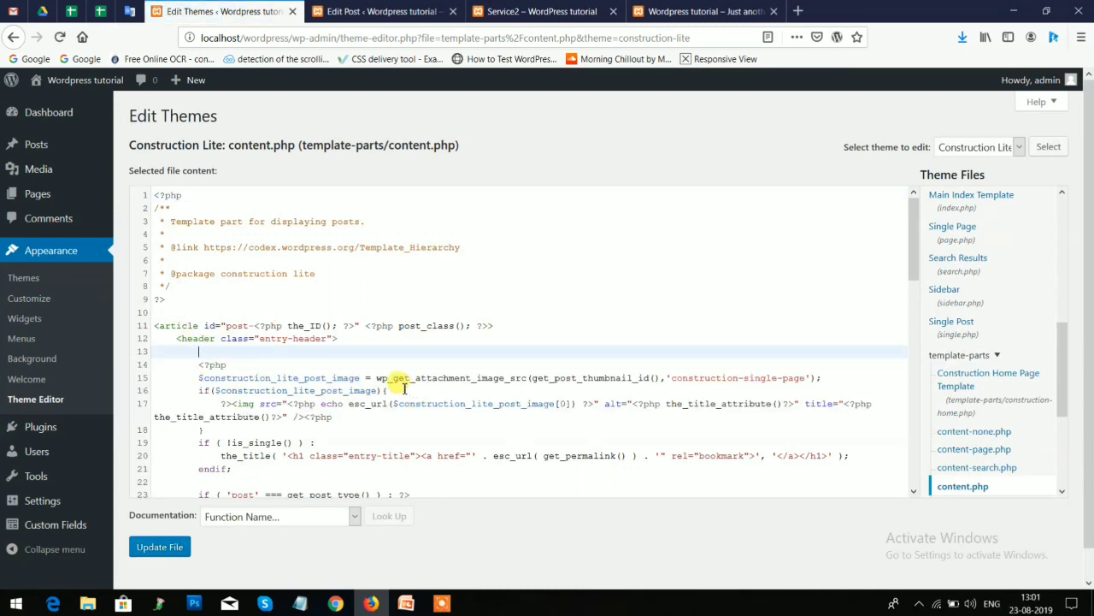
Insert <?php the_field('price');?> on line 13 of content.php
{"action": "type", "text": "<?php the"}
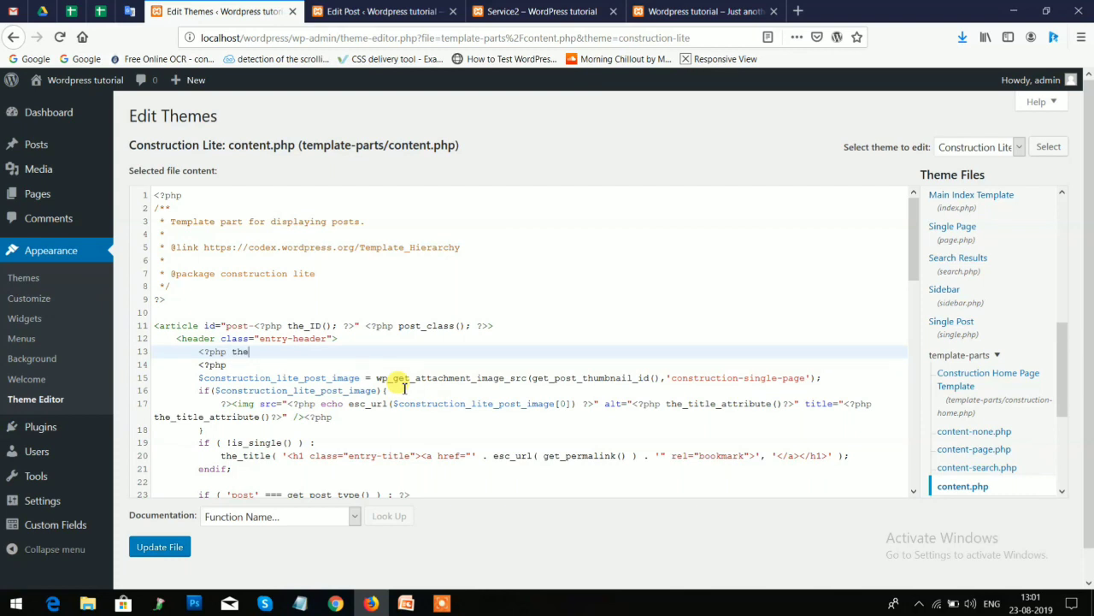
{"action": "type", "text": "_fie"}
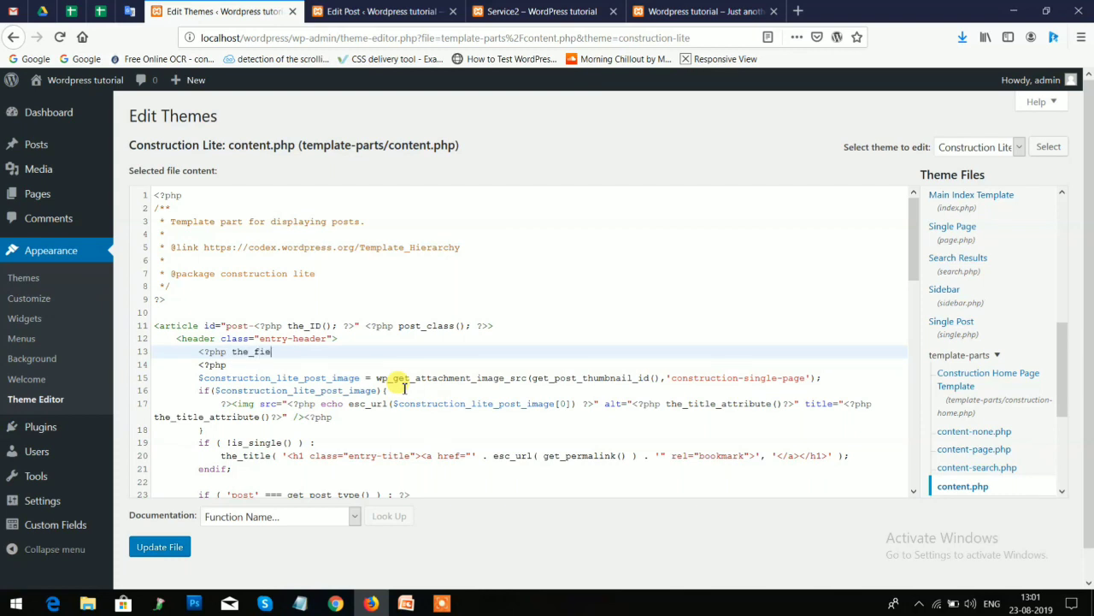
{"action": "type", "text": "ld()"}
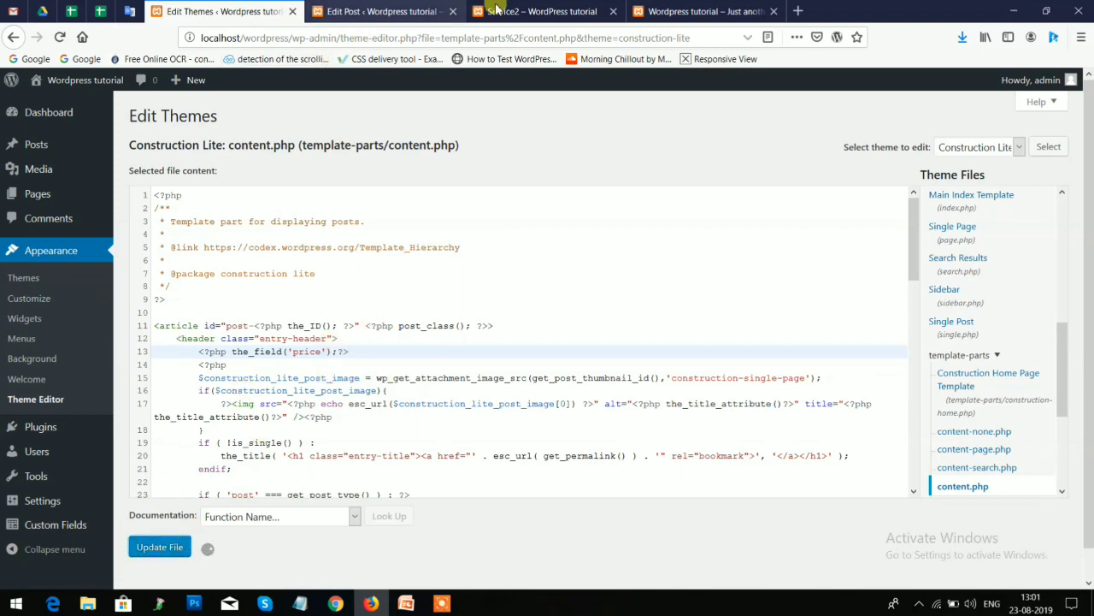
Prefix the price output with a 'price: ' label, save content.php, and reload Service2
{"action": "left_click", "coordinate": [534, 11]}
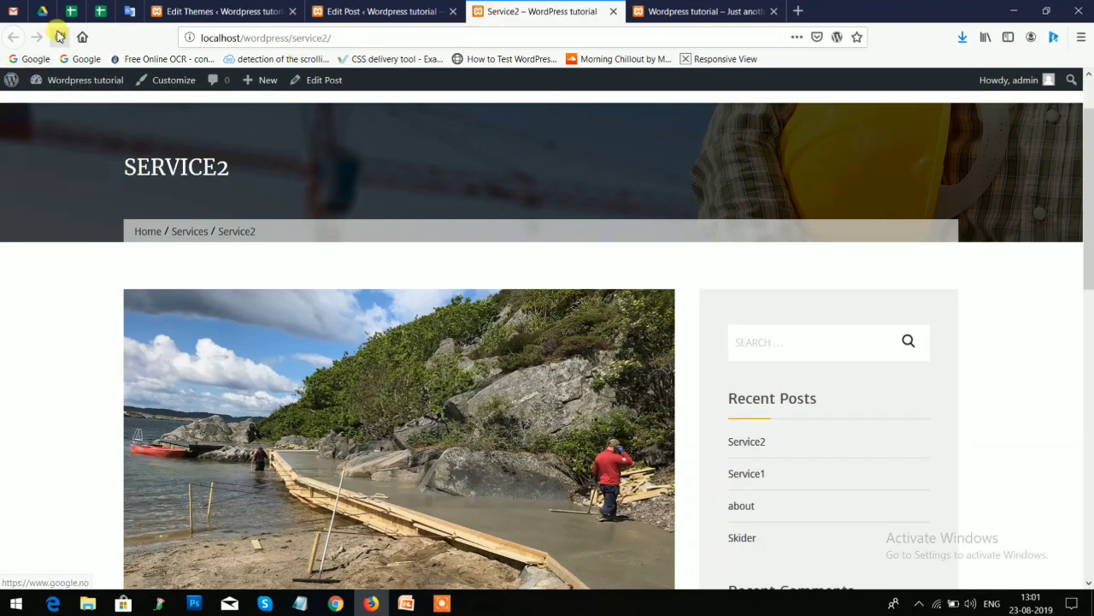
{"action": "scroll", "scroll_direction": "down", "scroll_amount": 3}
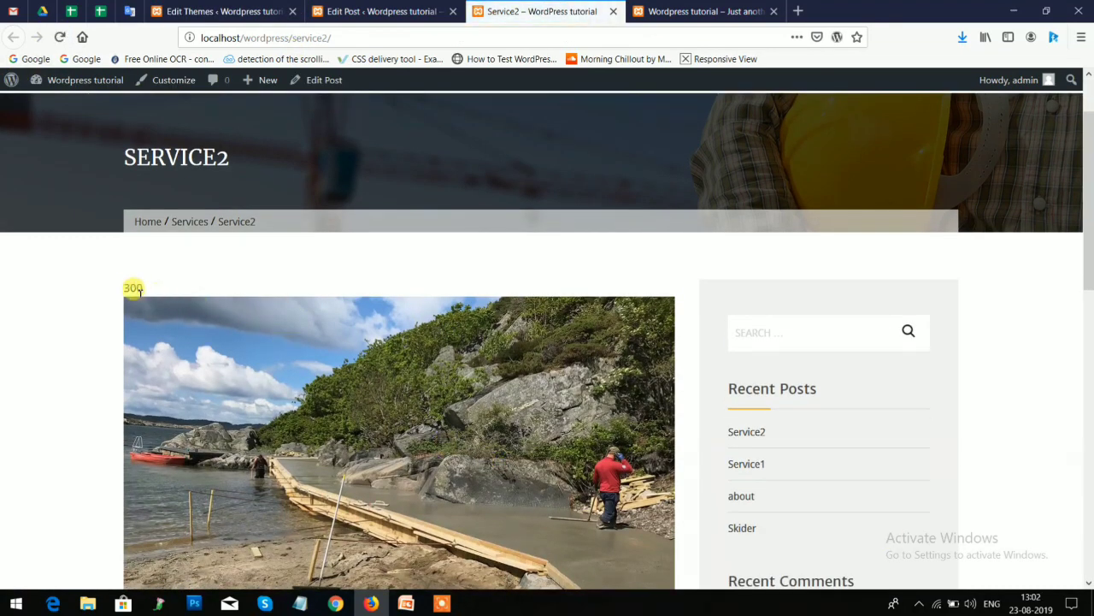
{"action": "left_click", "coordinate": [385, 11]}
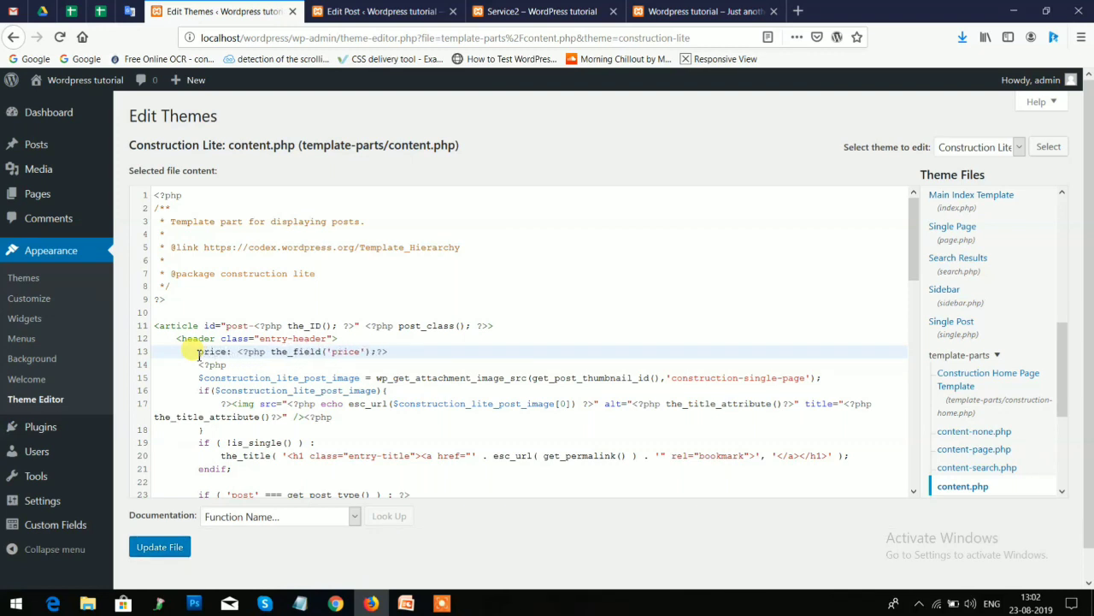
{"action": "left_click", "coordinate": [160, 547]}
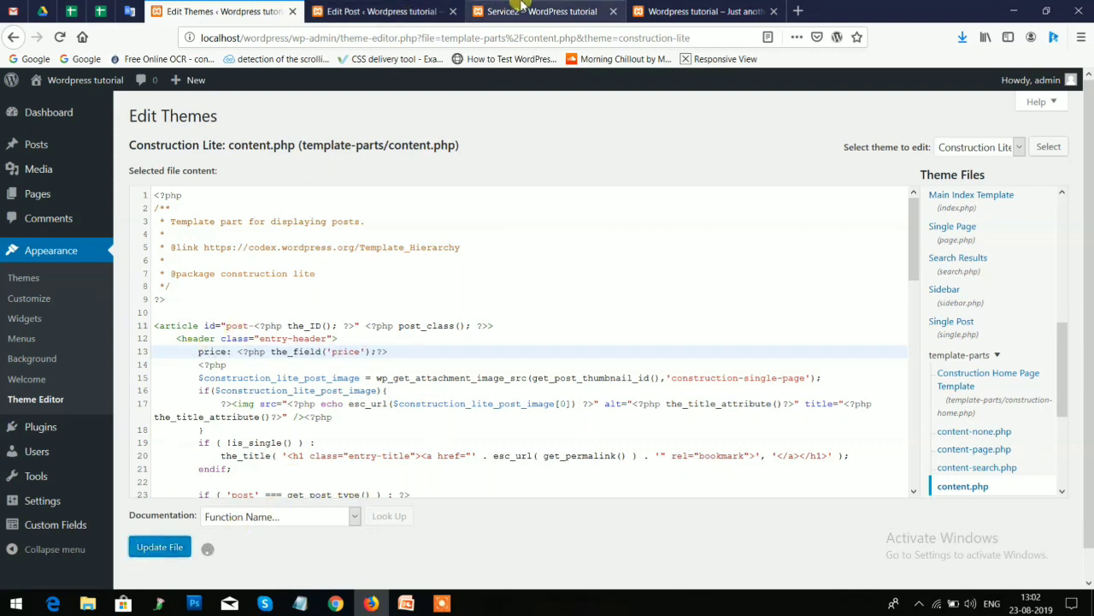
{"action": "left_click", "coordinate": [545, 11]}
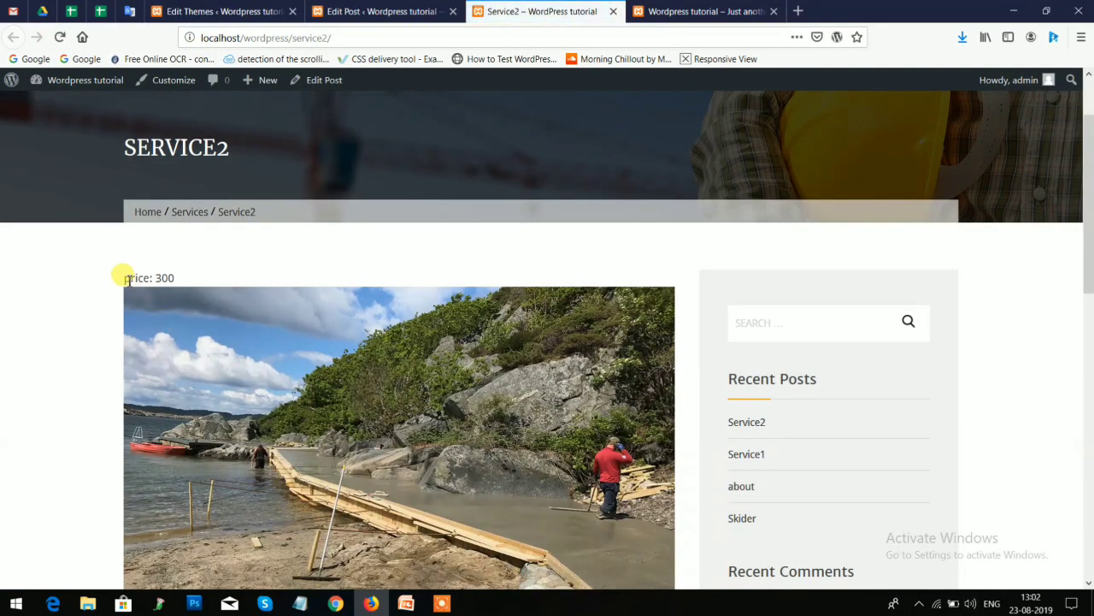
{"action": "scroll", "scroll_direction": "down", "scroll_amount": 3}
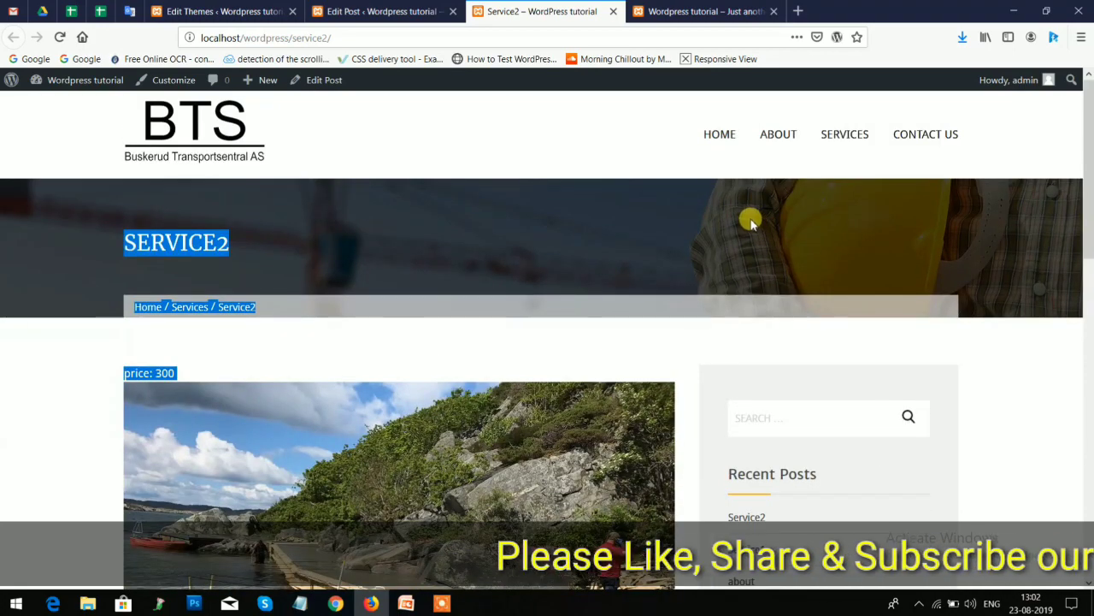
{"action": "mouse_move", "coordinate": [140, 347]}
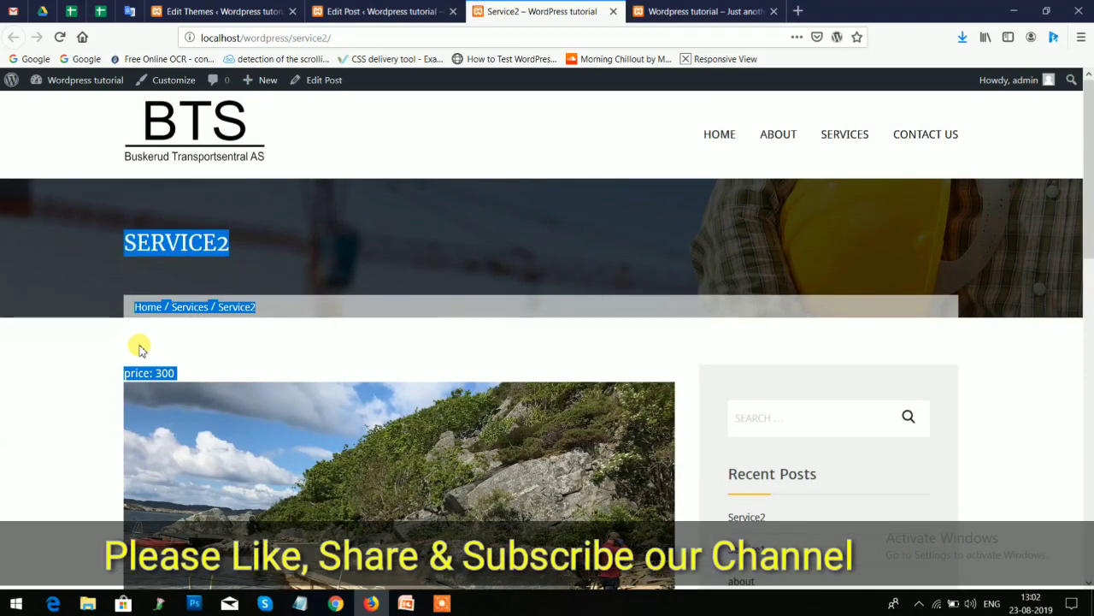